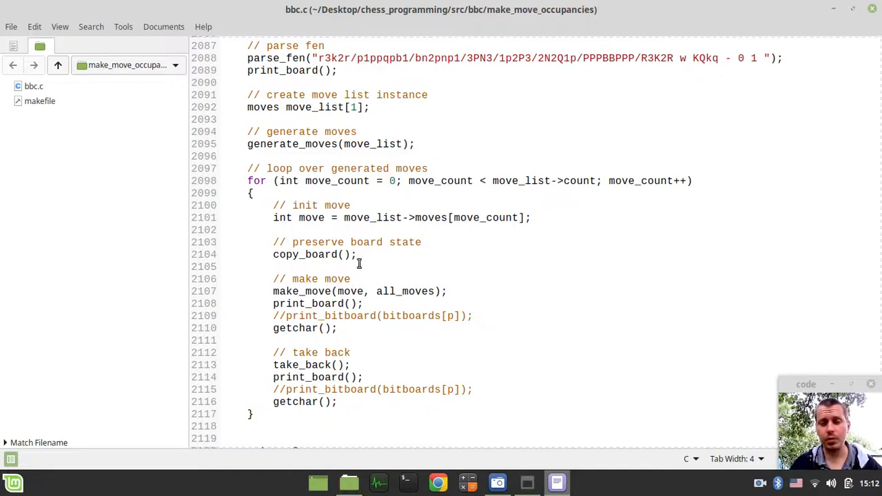
mouse_move(287, 316)
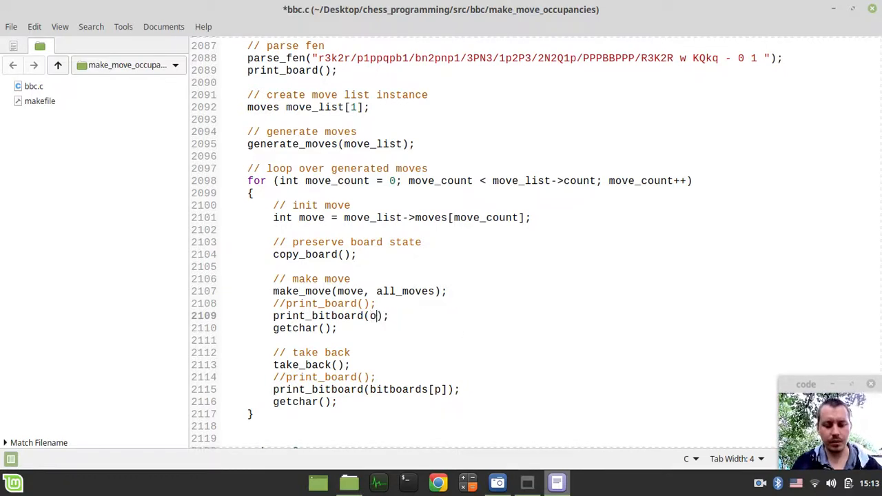
Step: Change the print_bitboard arguments after make_move and take_back to occupancies[white]
text(ccupancies)
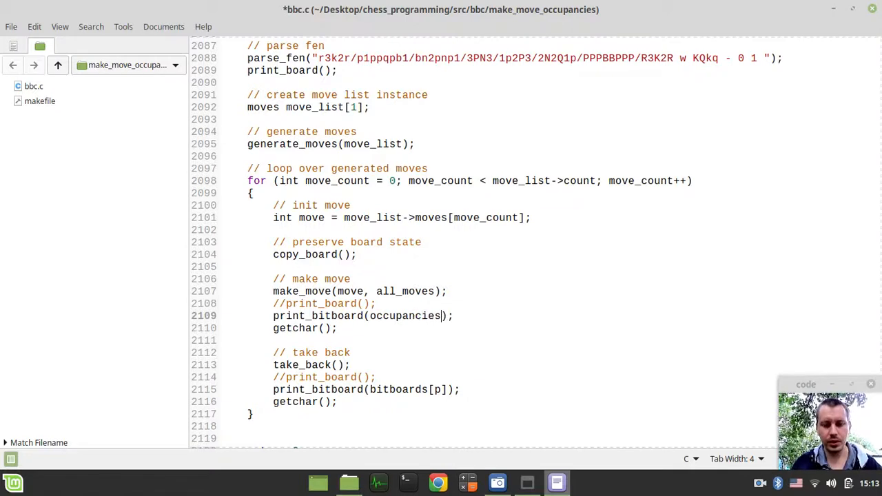
text([w)
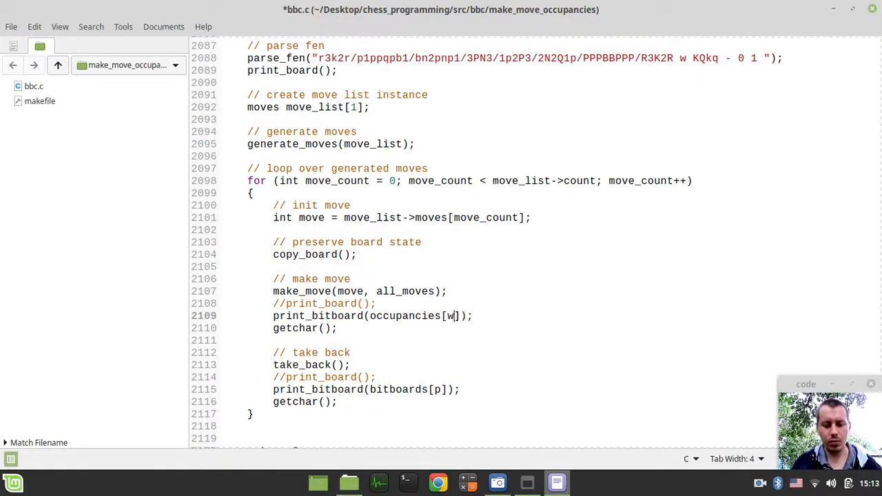
text(hite)
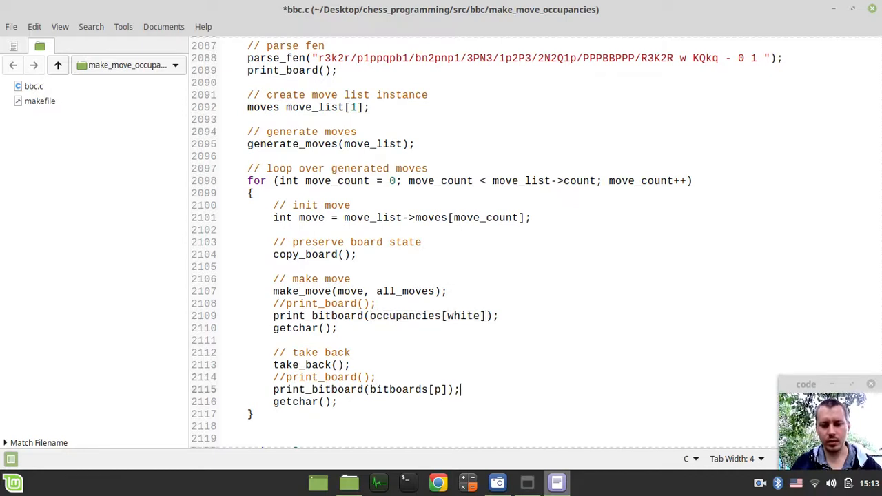
double_click(408, 388)
text(occupancies[white)
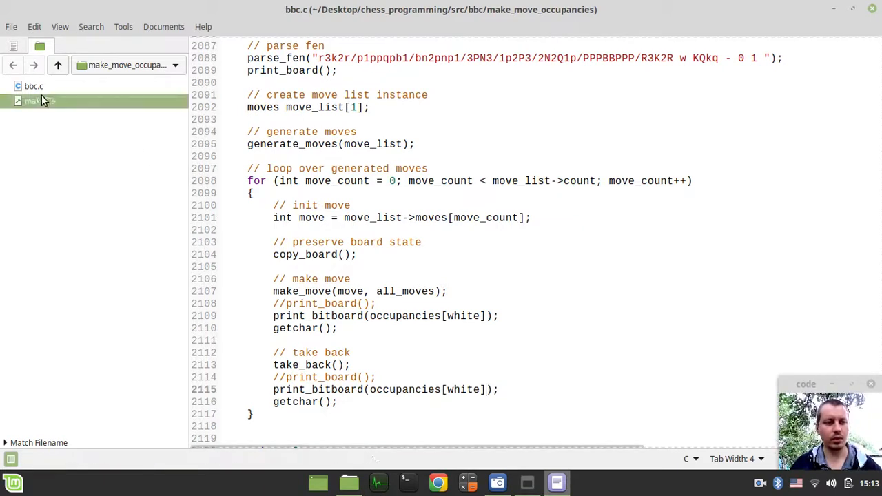
Step: Run make debug && ./bbc from a terminal in the source folder and view the white occupancies
right_click(40, 102)
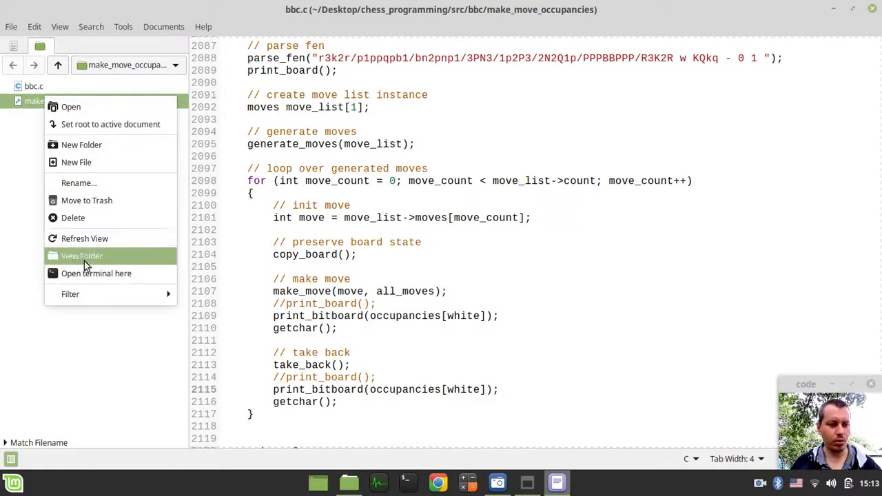
click(97, 273)
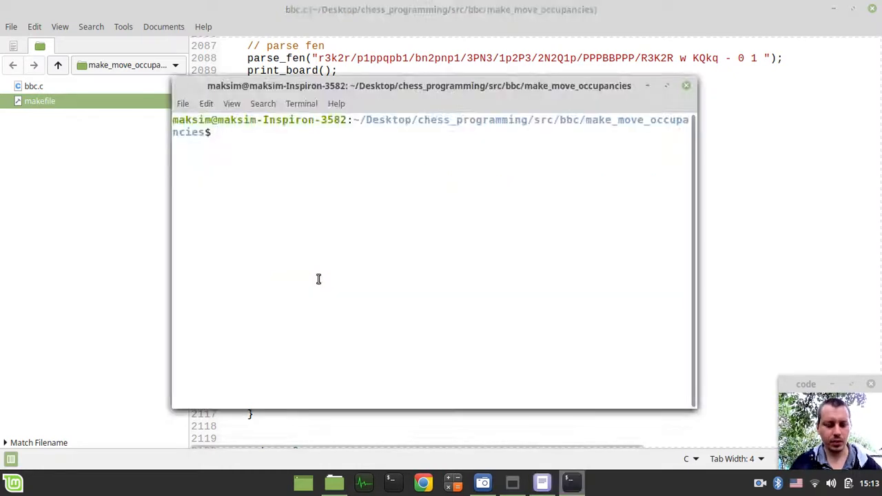
text(make debug)
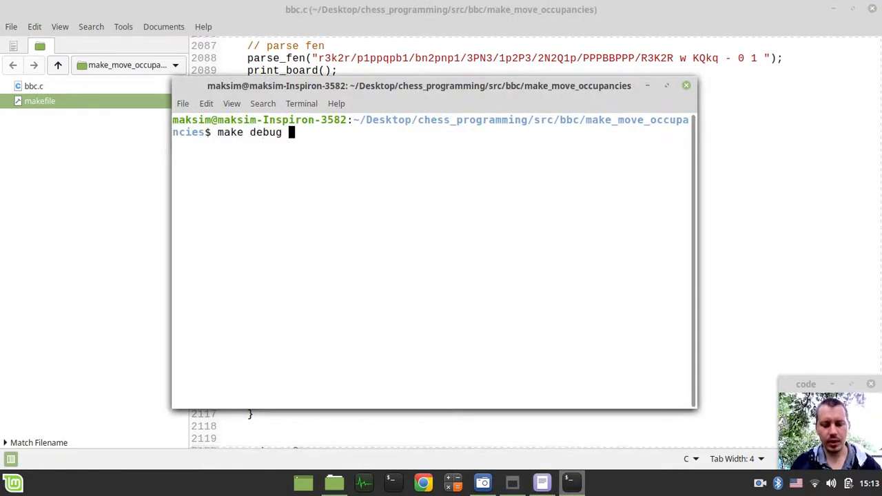
text(&& ./)
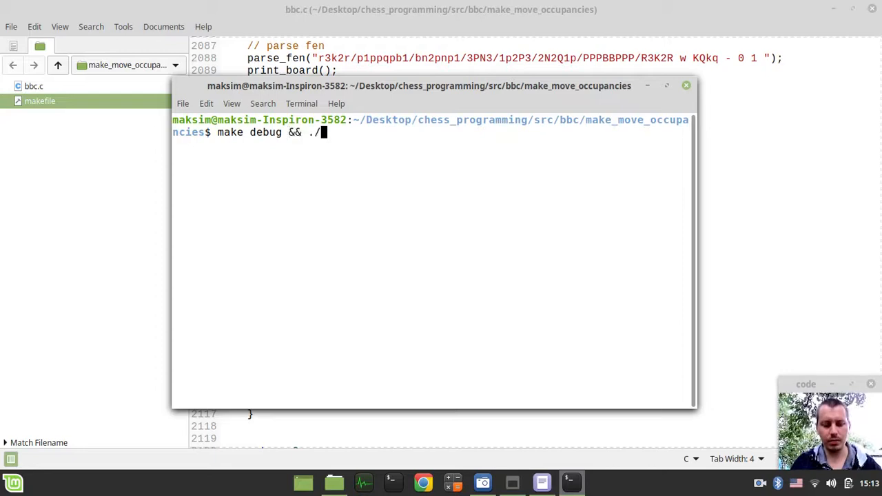
key(Return)
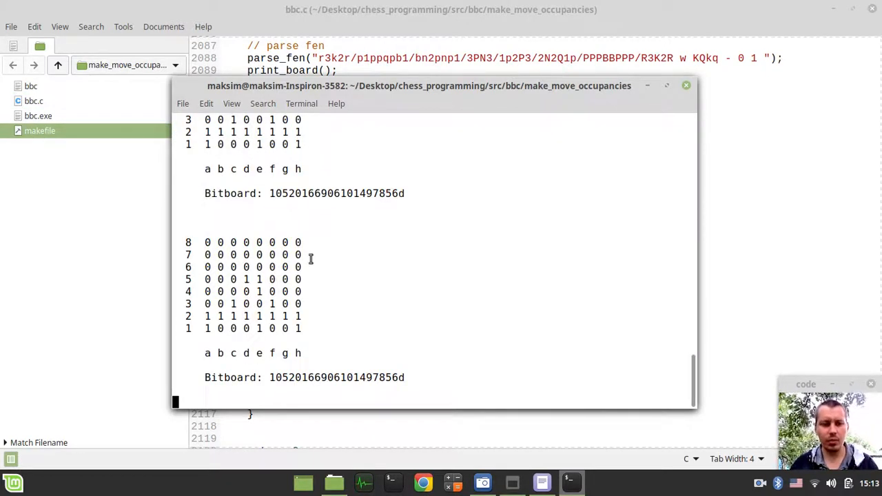
scroll(down, 3)
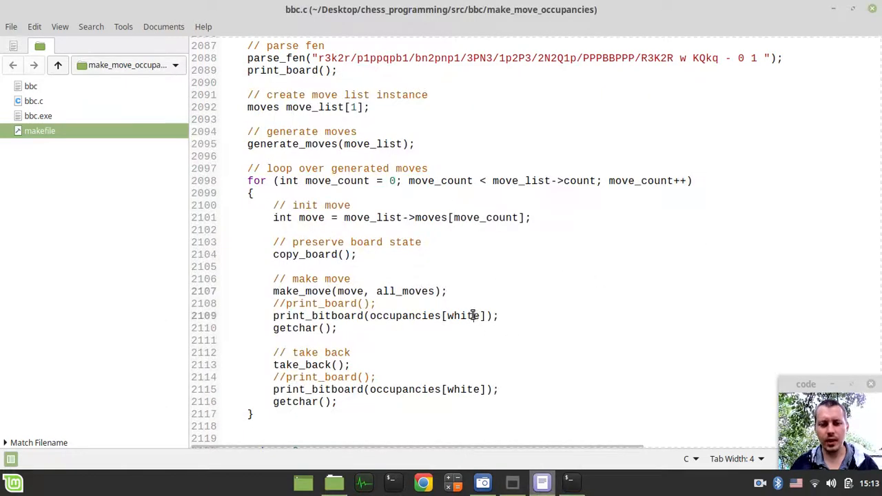
Step: Switch both prints to occupancies[black] and rerun to view black occupancies
text(black)
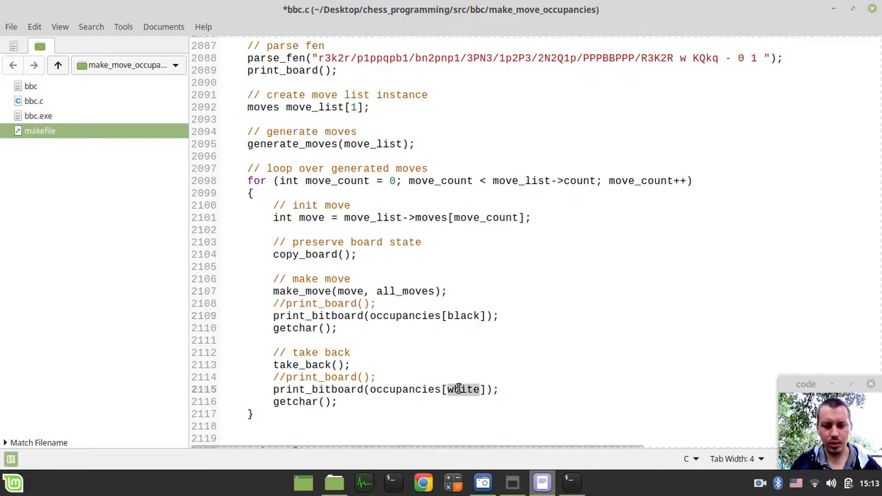
text(black)
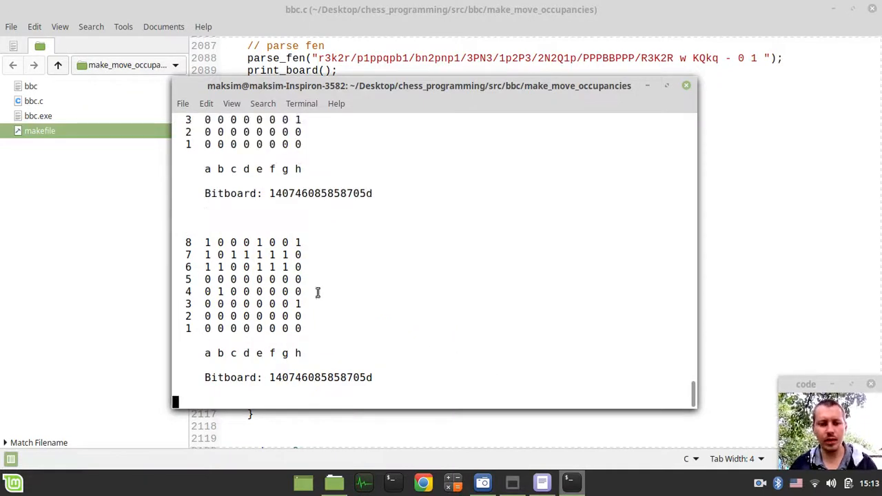
key(ctrl+z)
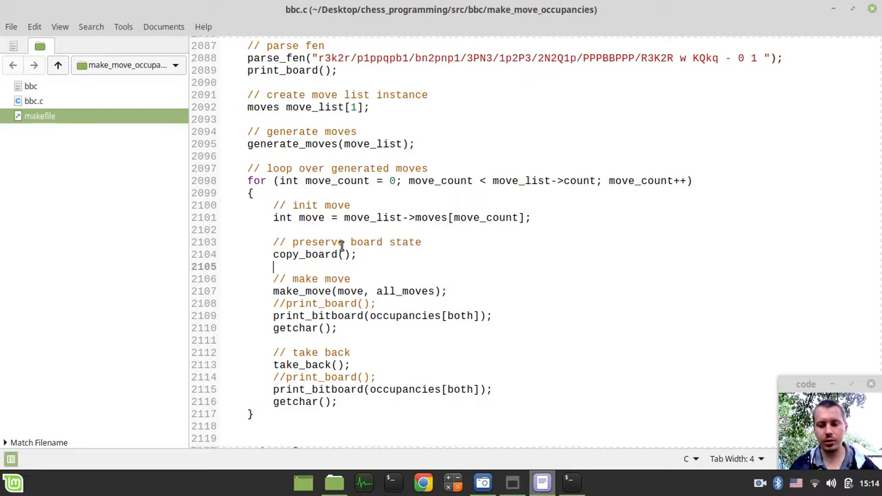
Step: Search for make_move and scroll to its castling-rights update
key(ctrl+f)
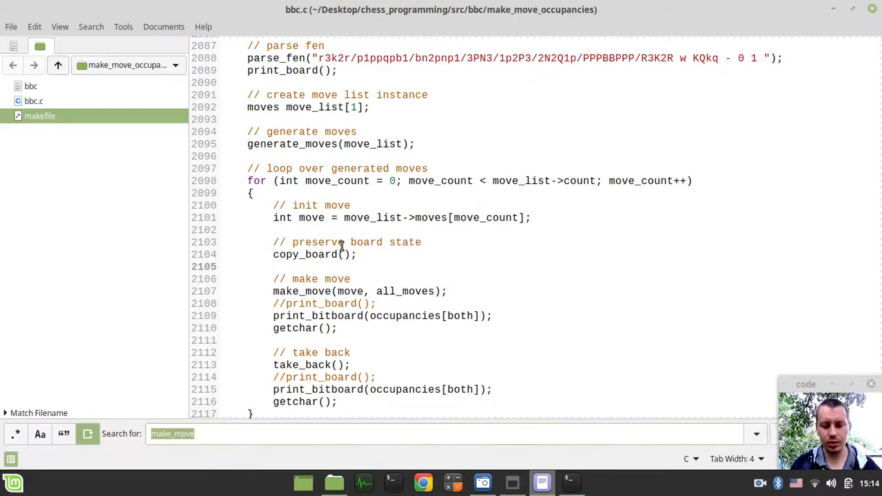
key(Return)
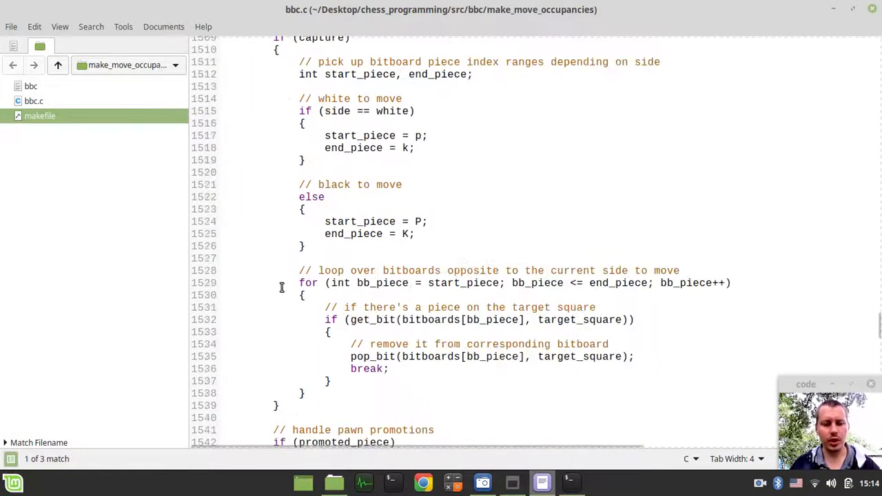
scroll(down, 3)
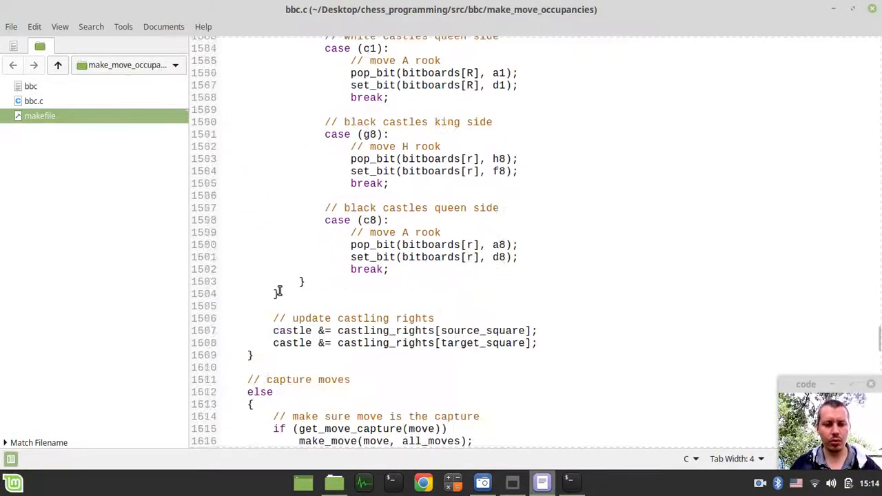
scroll(down, 3)
text(//)
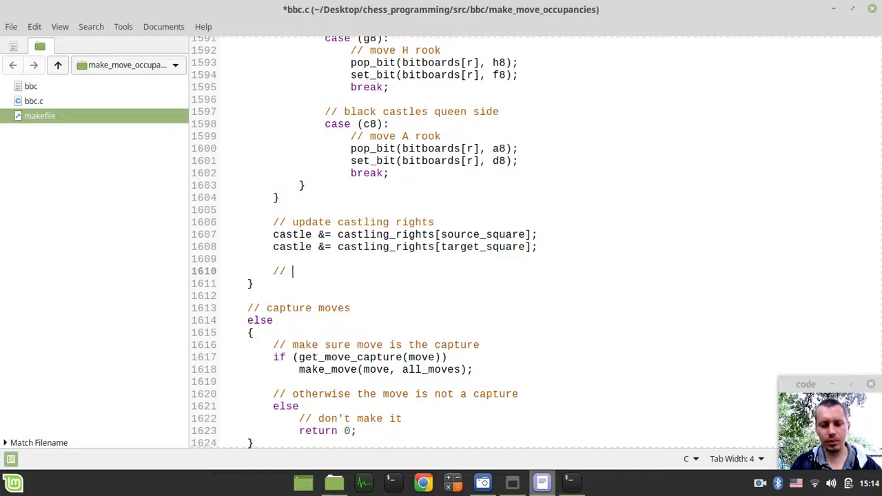
Step: Add an '// update occupancies' comment line below the castling-rights update
text(update o)
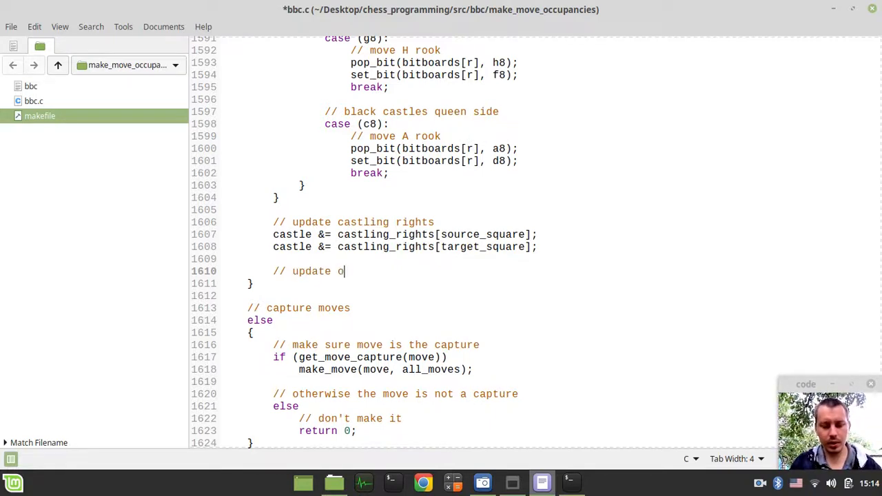
text(ccupaniec)
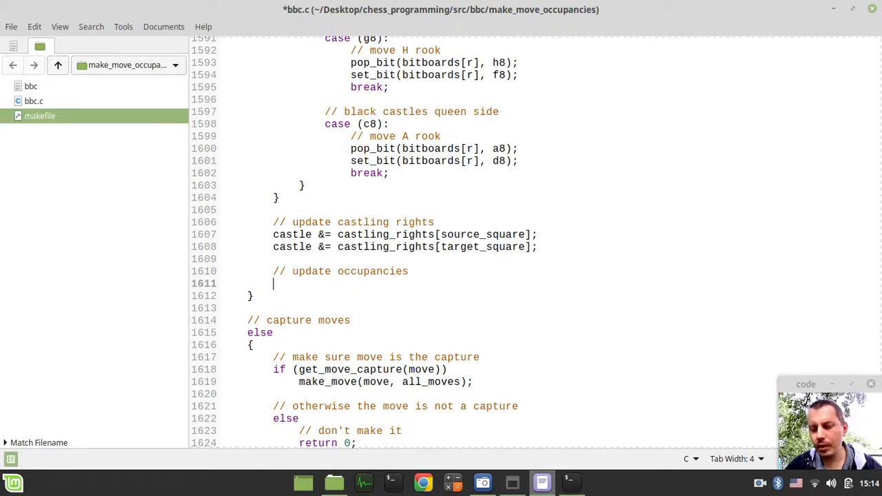
mouse_move(515, 198)
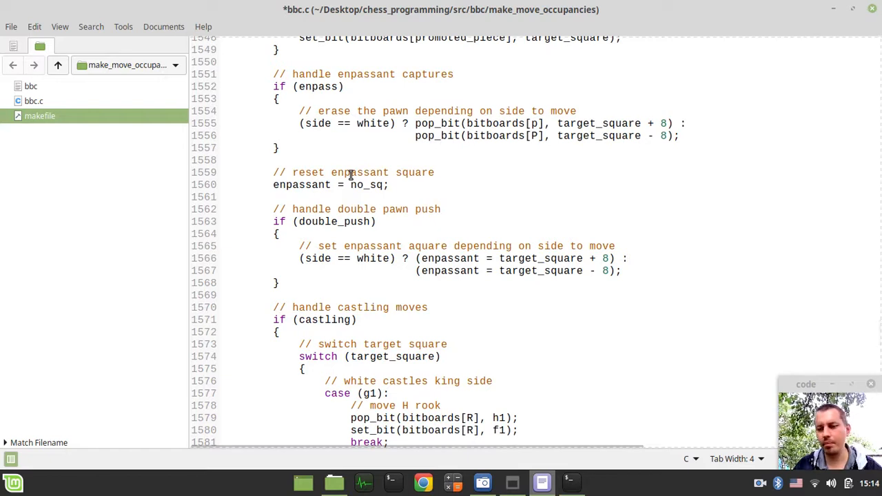
scroll(down, 3)
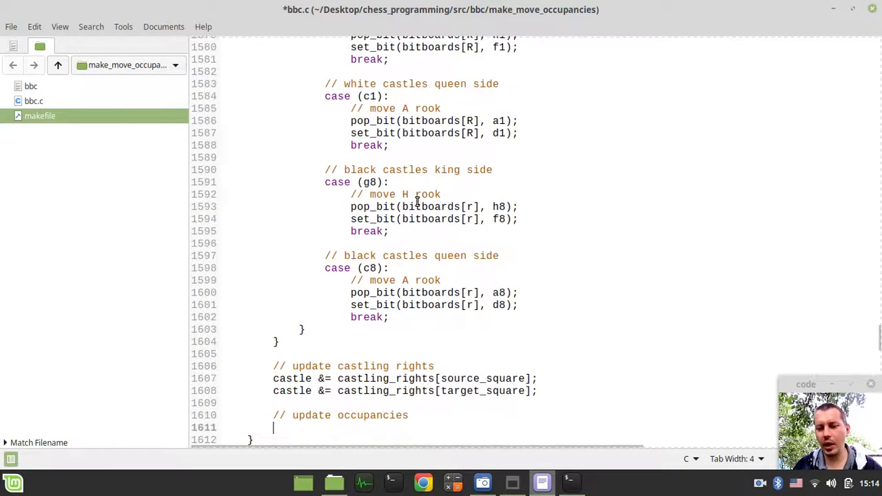
scroll(down, 3)
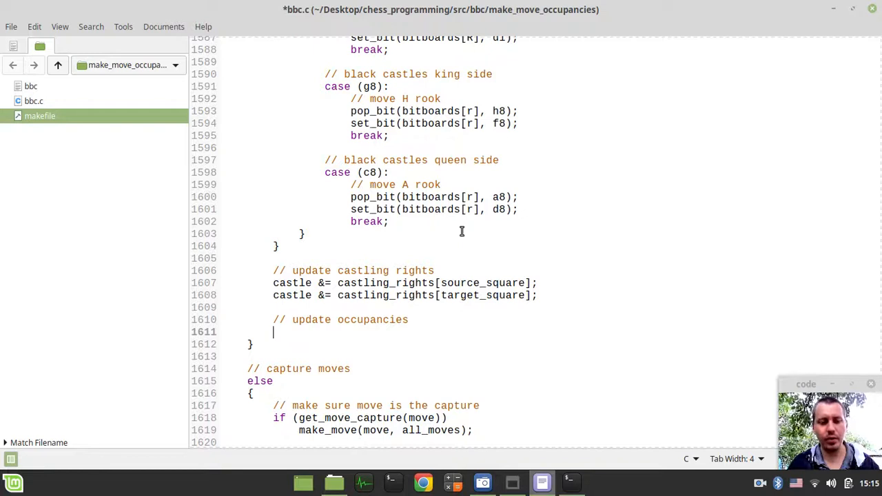
Step: Write memset(occupancies, 0ULL, ...) under a comment reworded to 'reset occupancies'
text(memset())
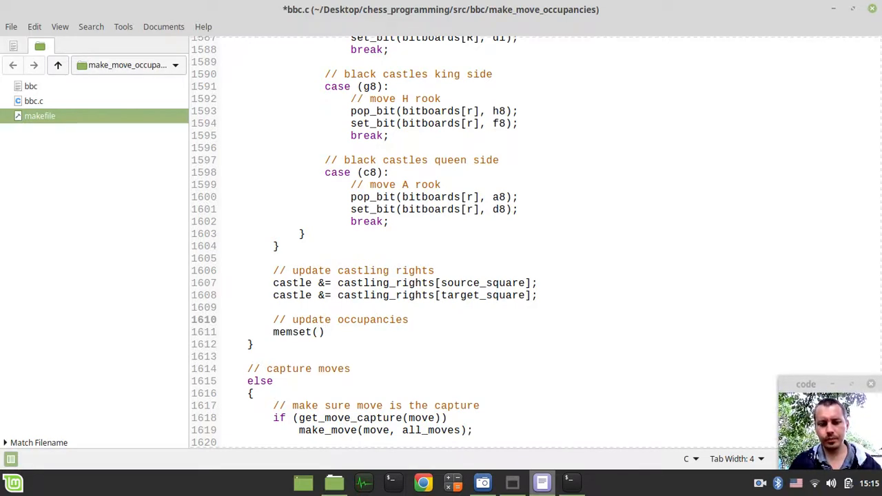
key(BackSpace)
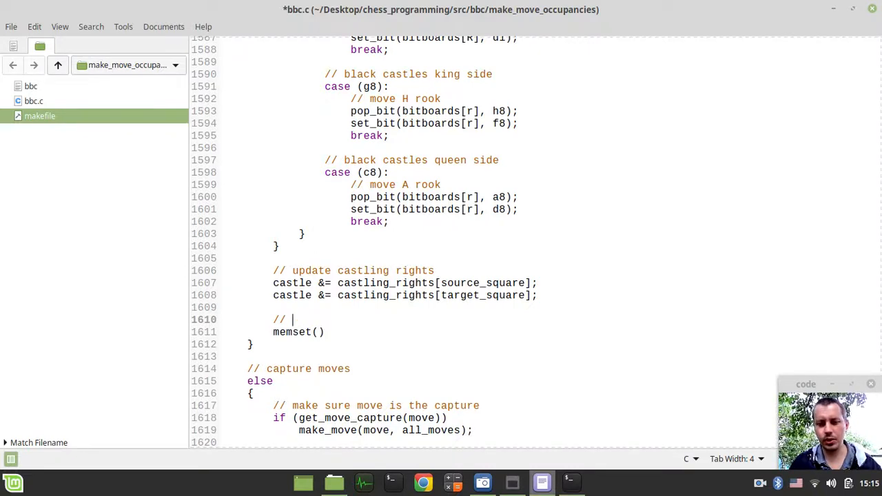
text(reset)
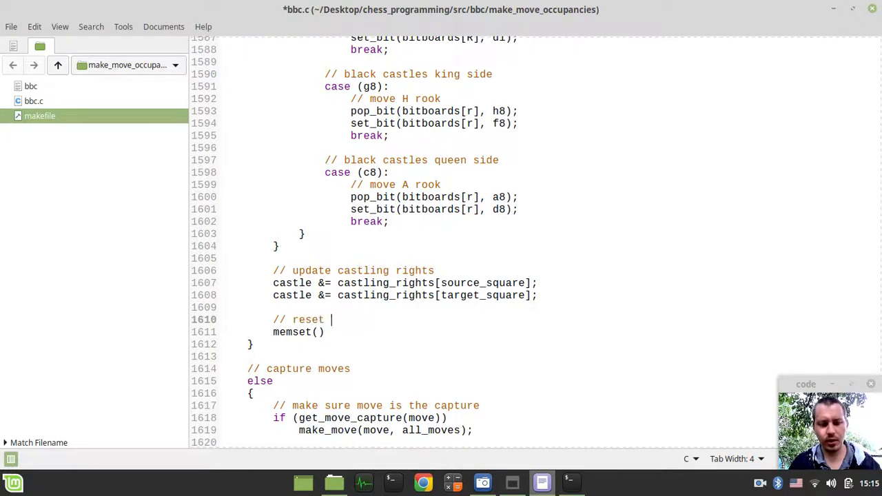
text(occ)
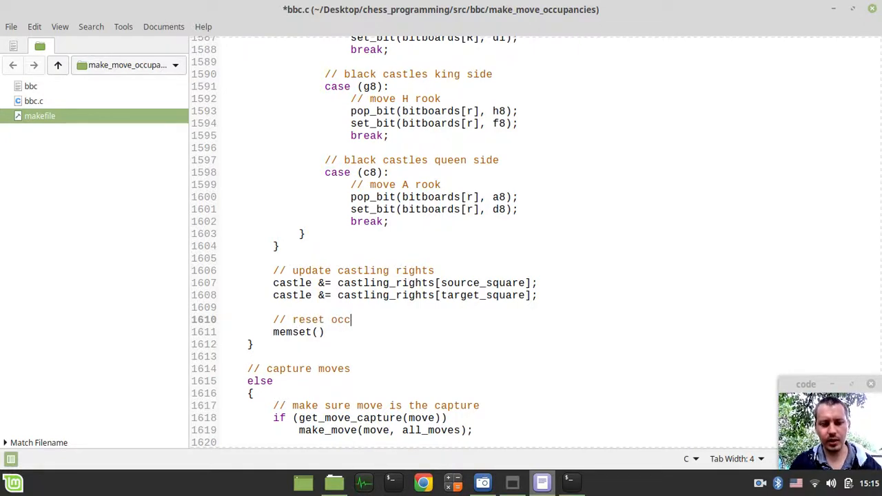
text(upancies)
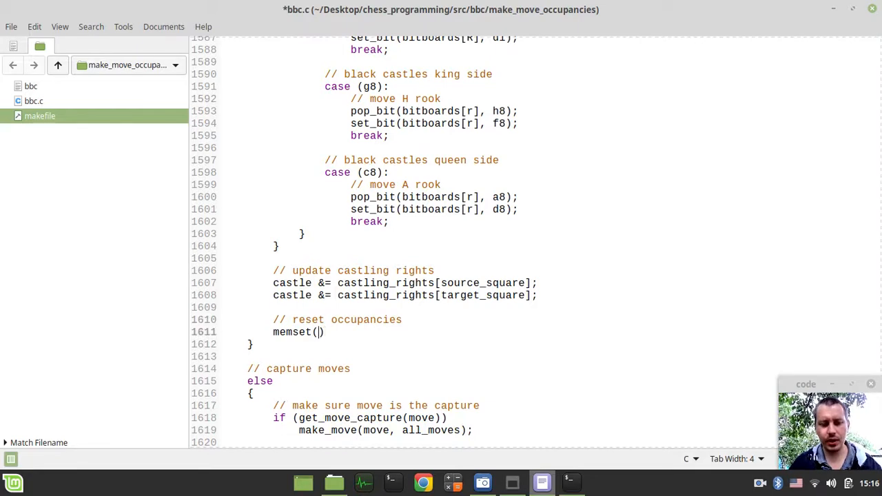
text(occ)
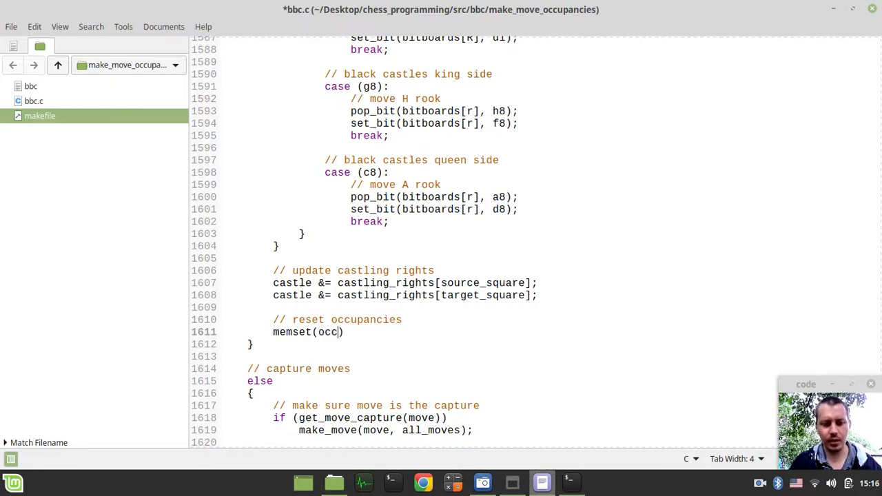
text(upancies,)
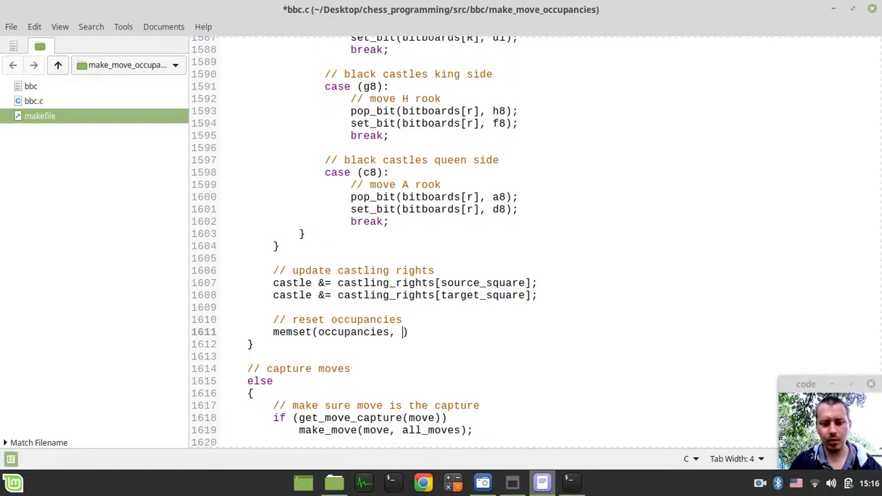
text(0)
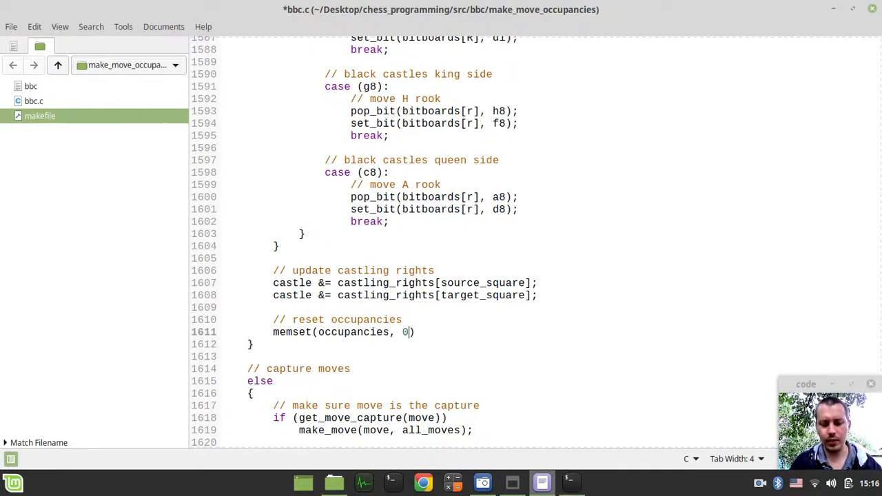
text(ULL)
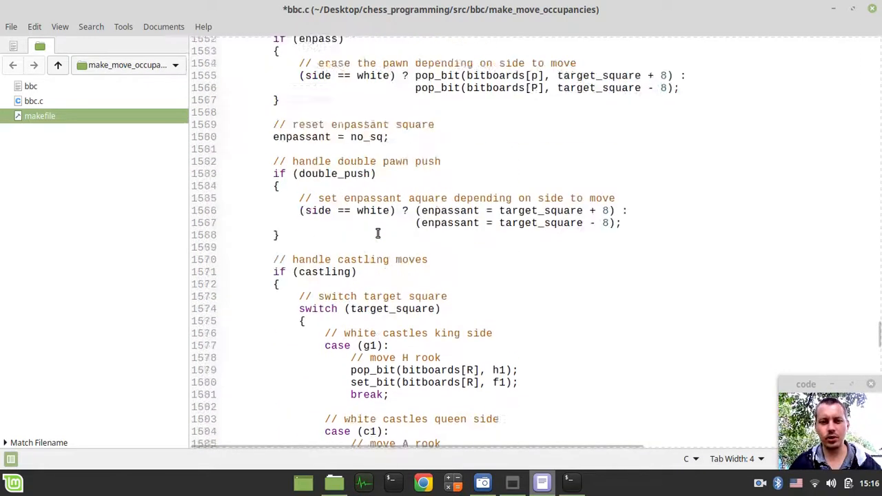
Step: Check the occupancies declaration and complete the memset with a 24-byte size
scroll(up, 3)
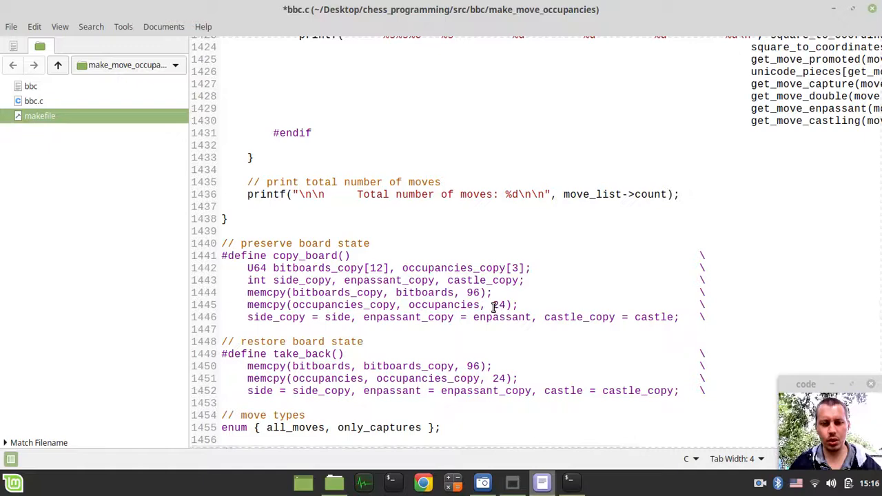
right_click(495, 306)
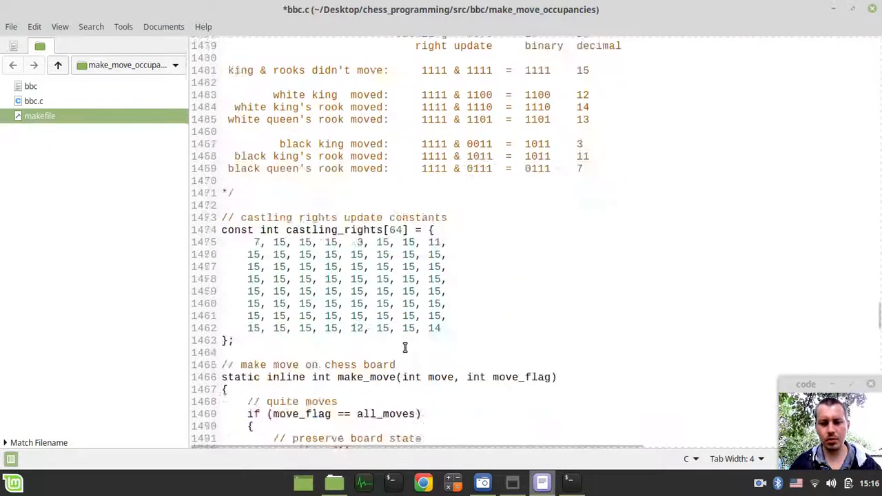
scroll(down, 3)
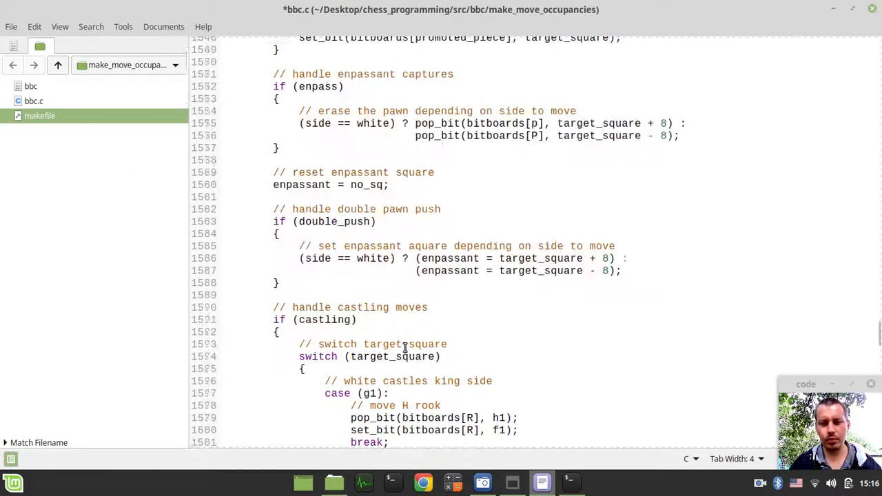
scroll(down, 3)
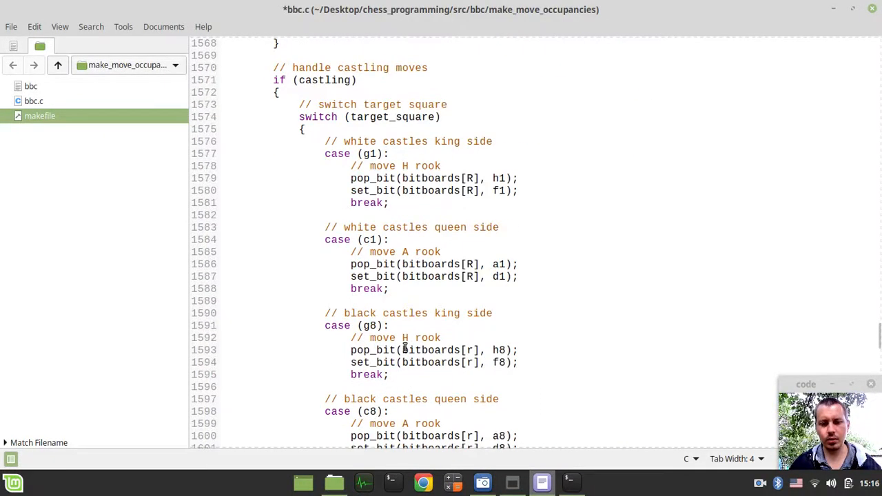
scroll(down, 3)
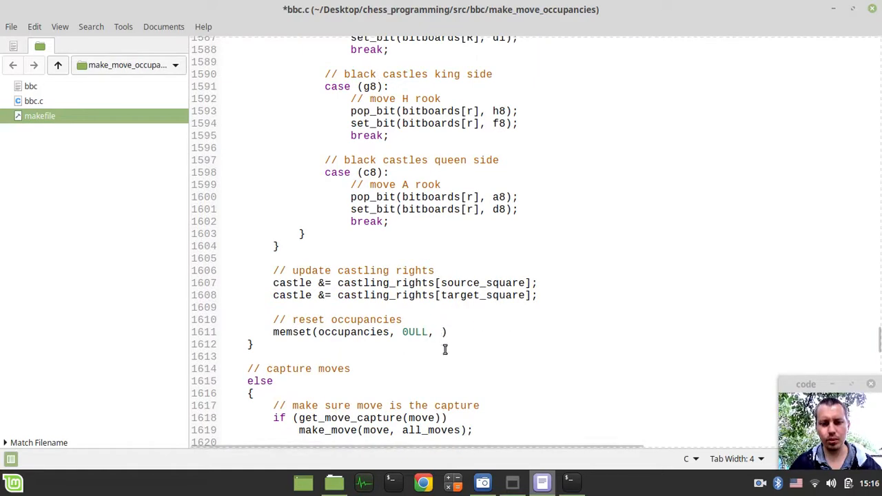
text(24)
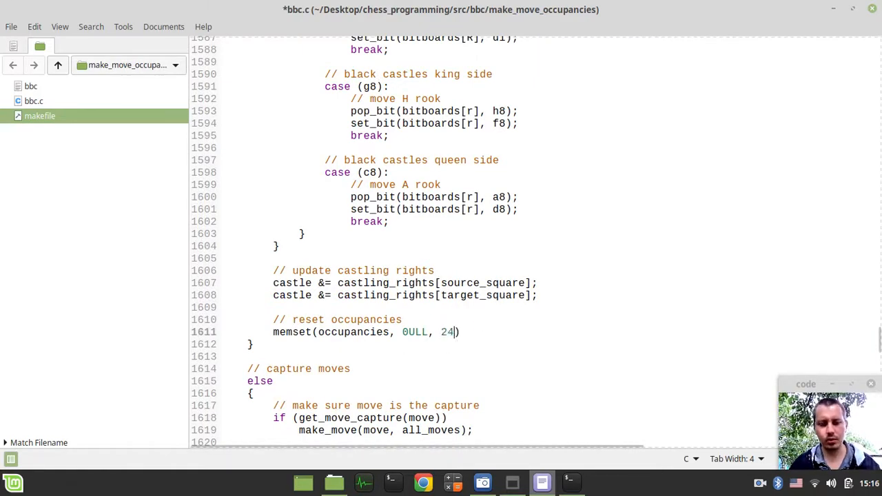
text(;)
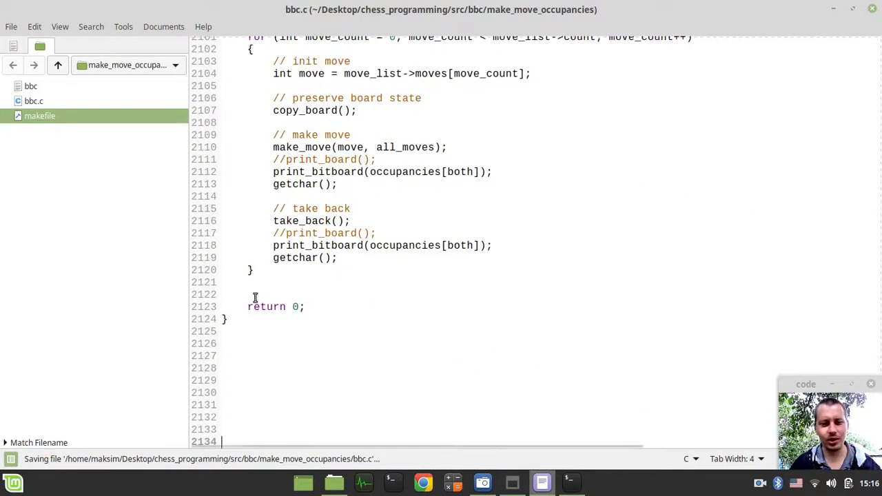
Step: Add printf("%lu\n", sizeof(occupancies)); after print_board() in main and save
text(prin)
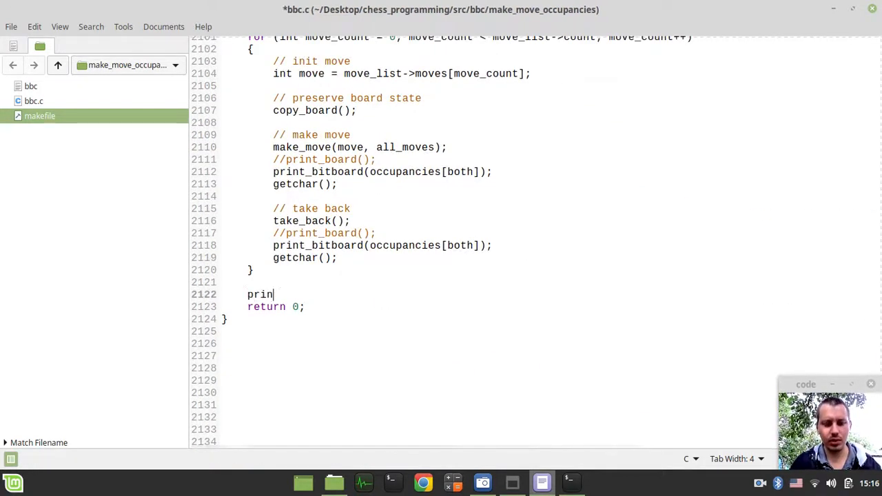
text(tf)
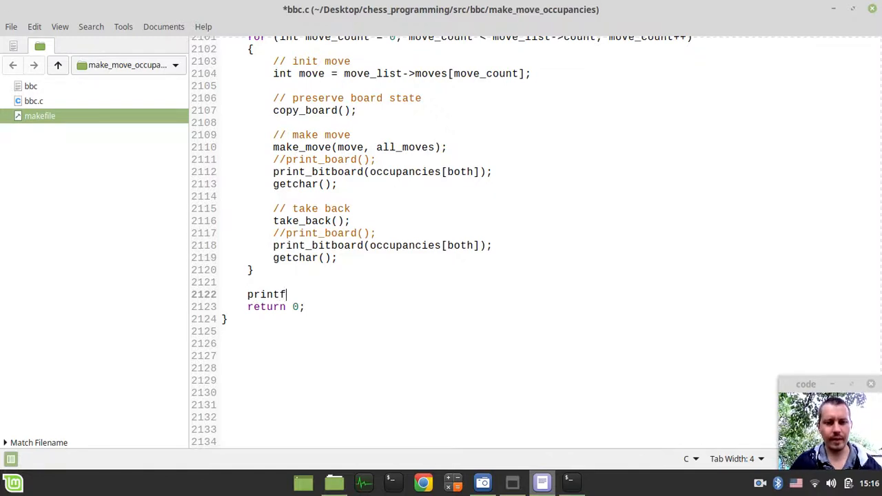
key(BackSpace)
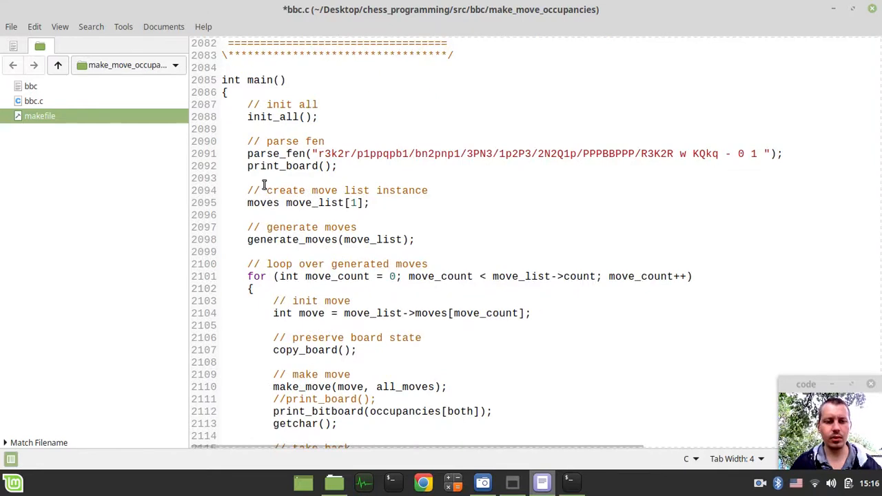
text(printf)
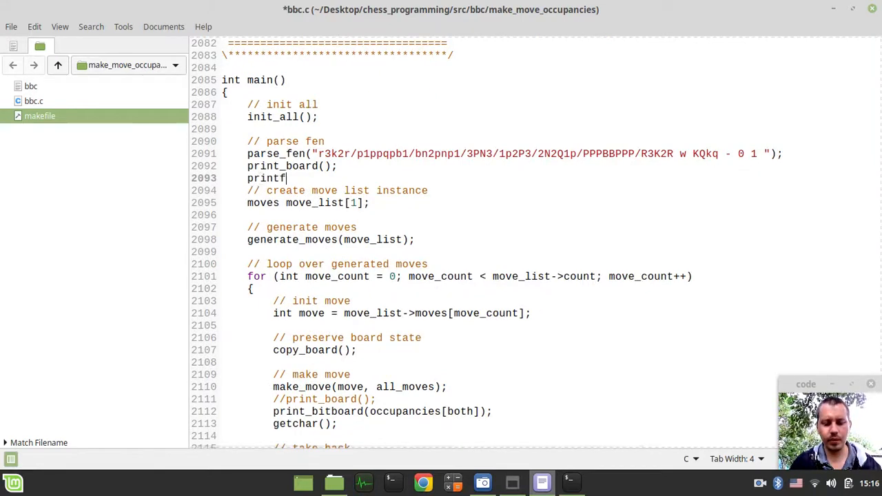
text(())
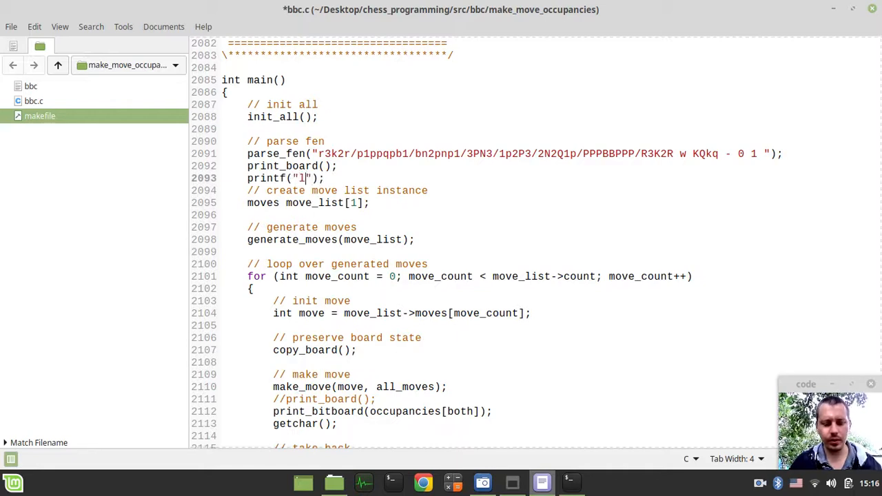
text(u)
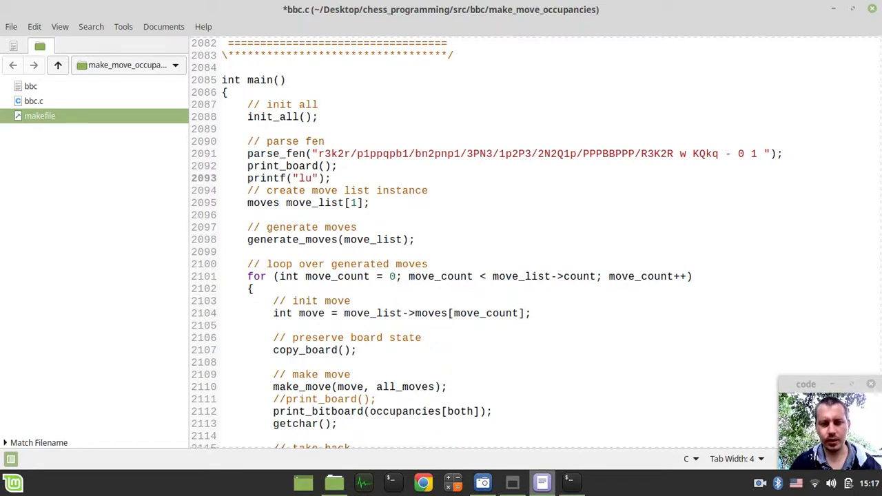
text(\n)
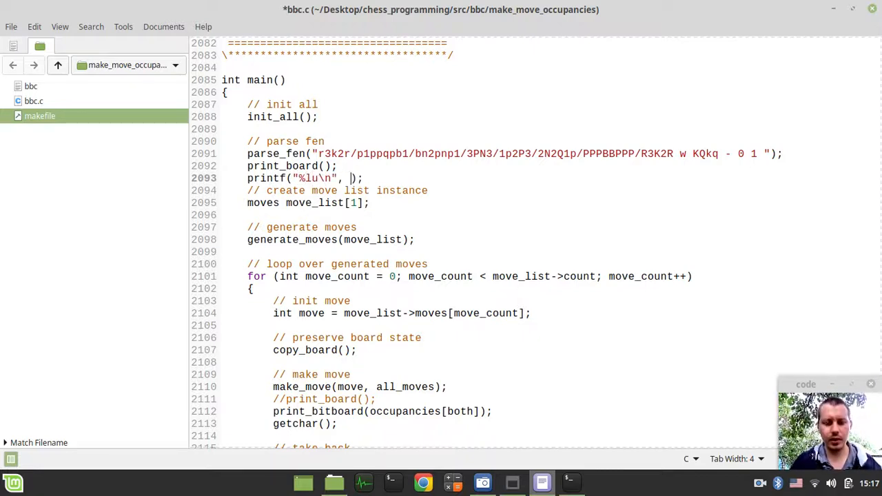
text(sizeof()
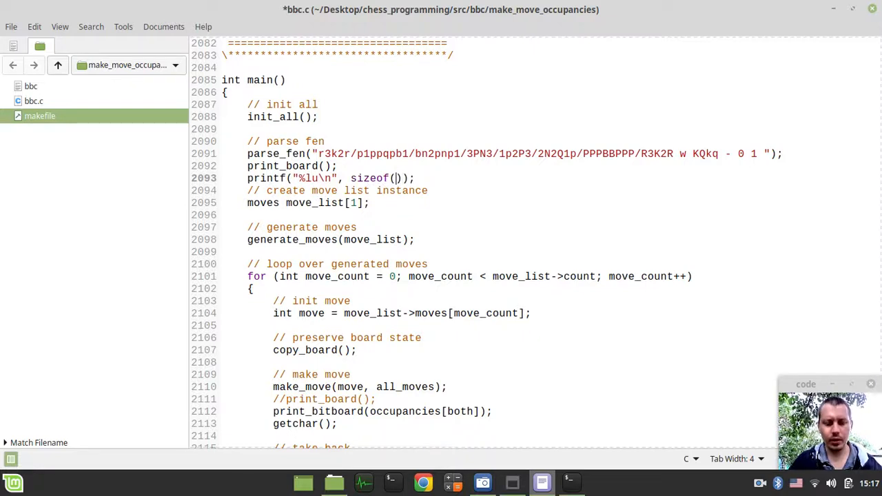
text(occupancies)
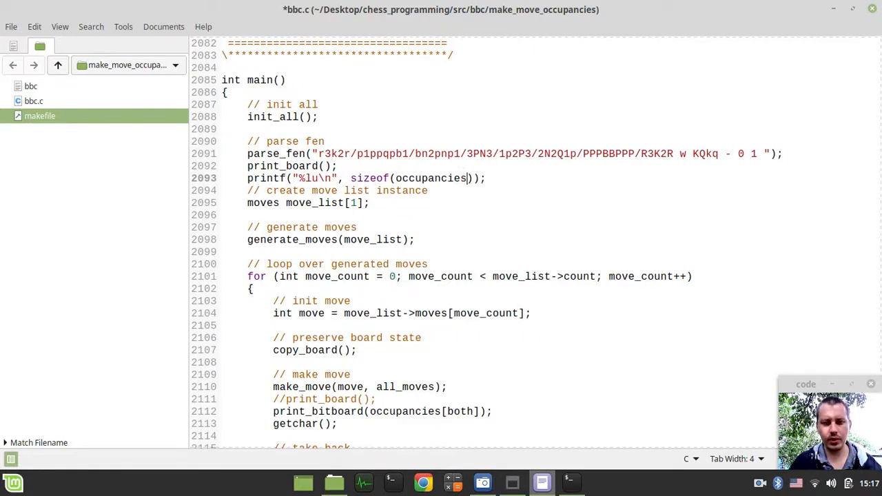
key(ctrl+s)
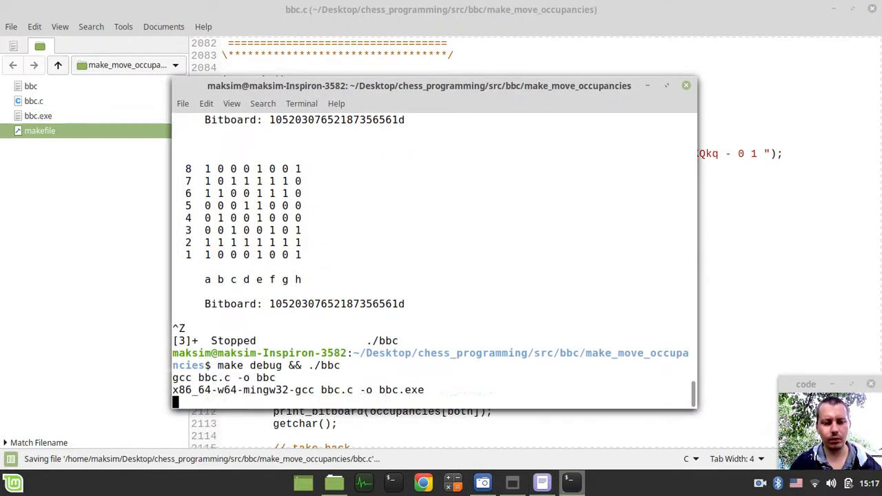
Step: Rebuild and run the engine to confirm occupancies size 24 and an all-zero bitboard
key(Return)
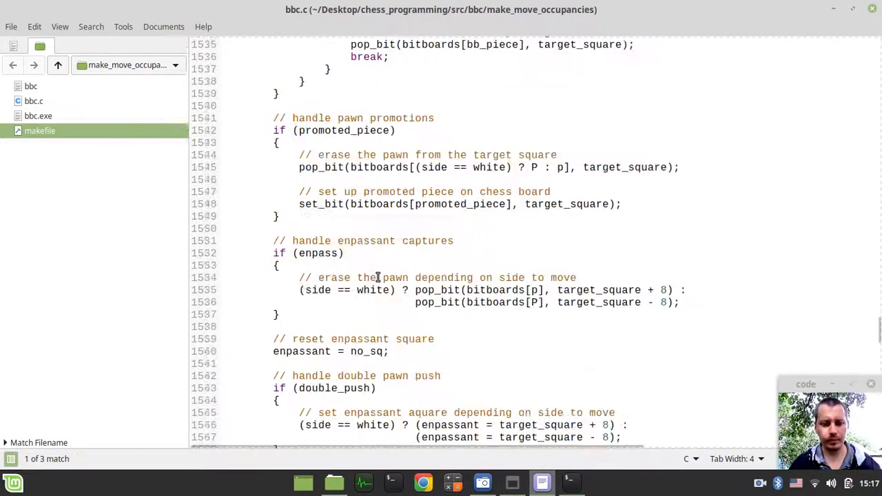
scroll(down, 3)
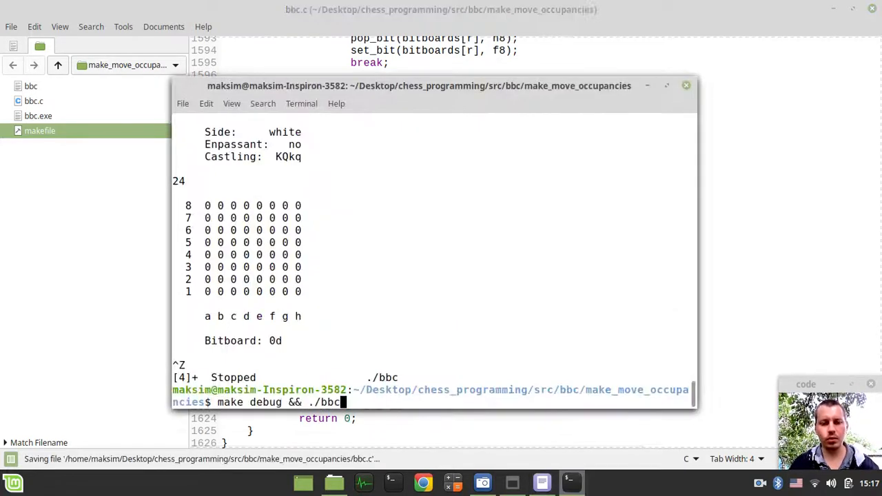
key(Return)
text(//)
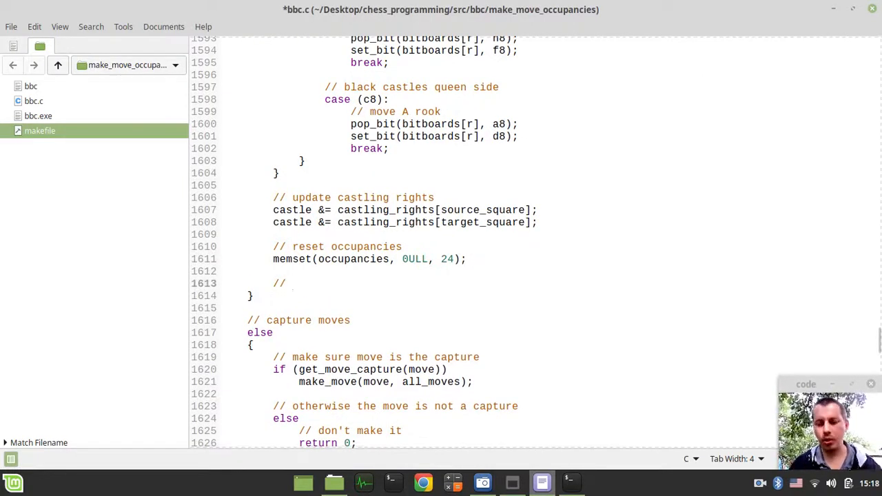
Step: Write the comment '// loop over white pieces bitboards' under the occupancy reset
click(292, 284)
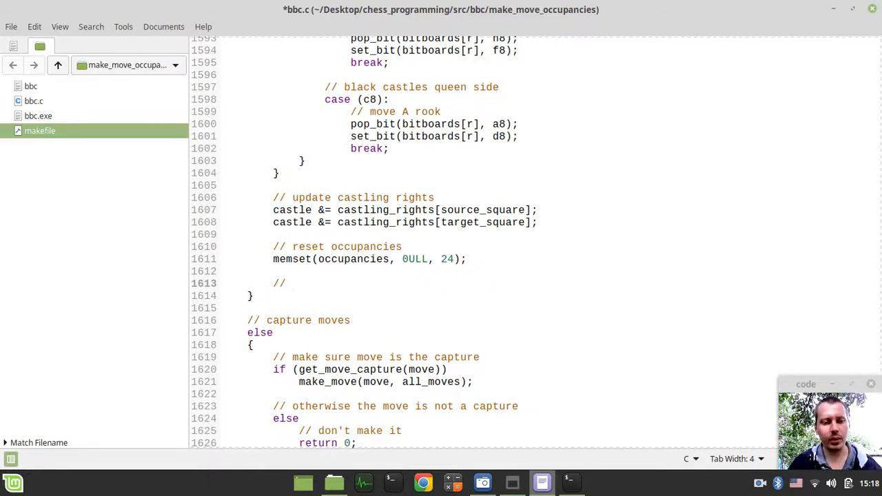
click(290, 284)
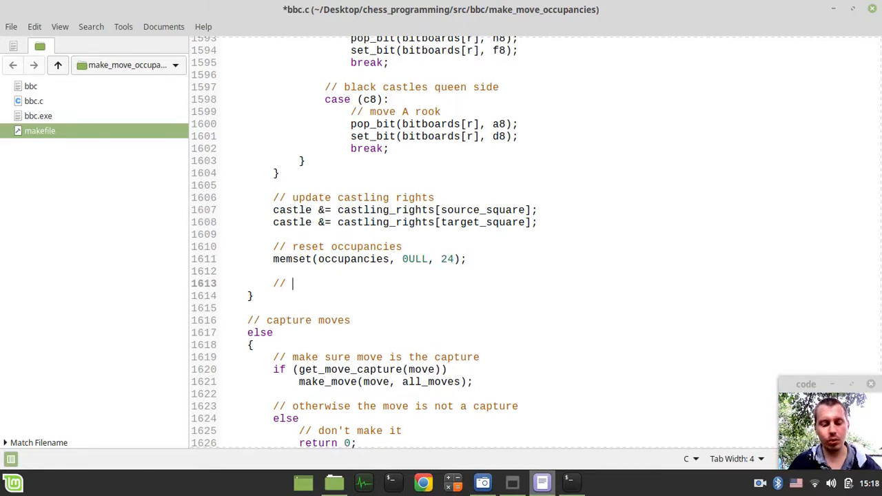
text(loop over)
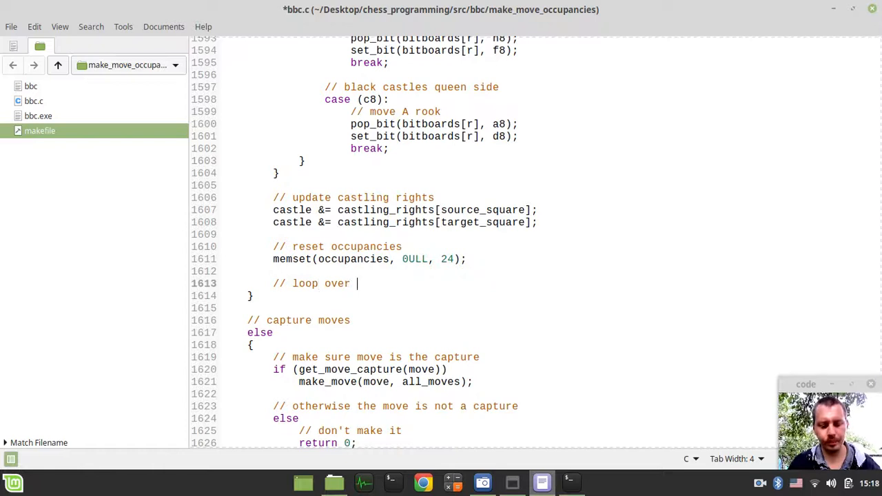
text(white)
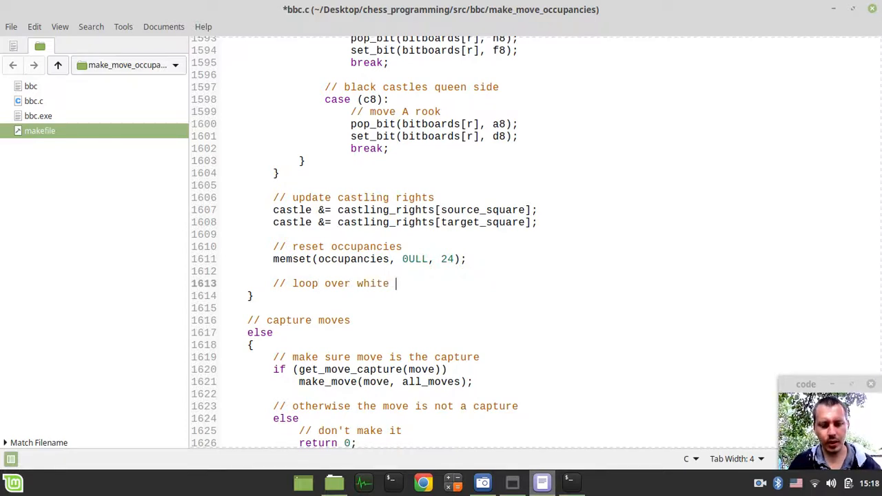
text(oi)
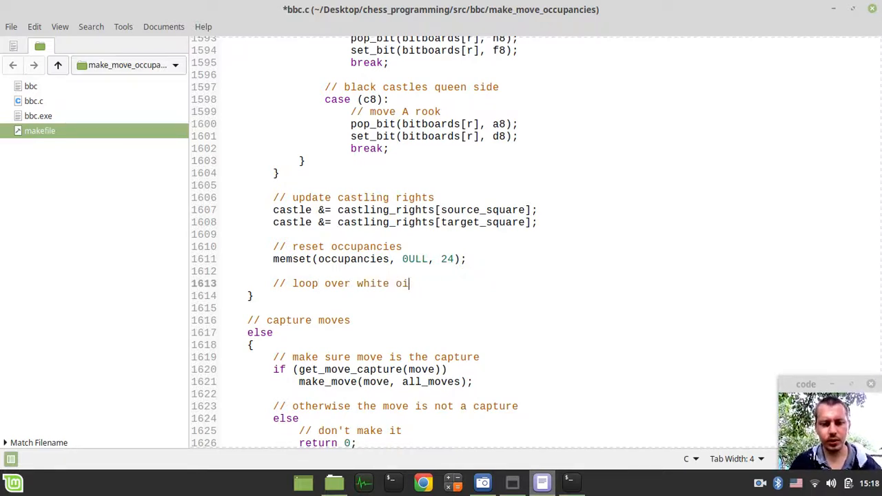
text(pieces)
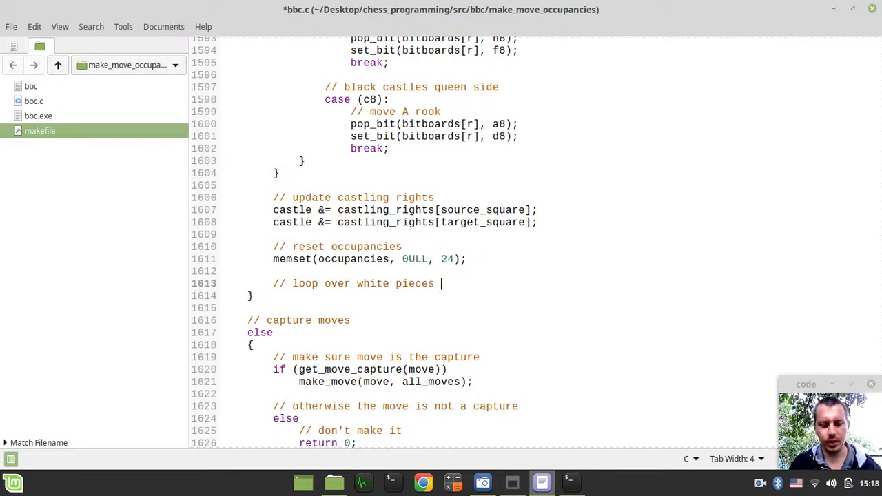
text(bitboards)
text(for)
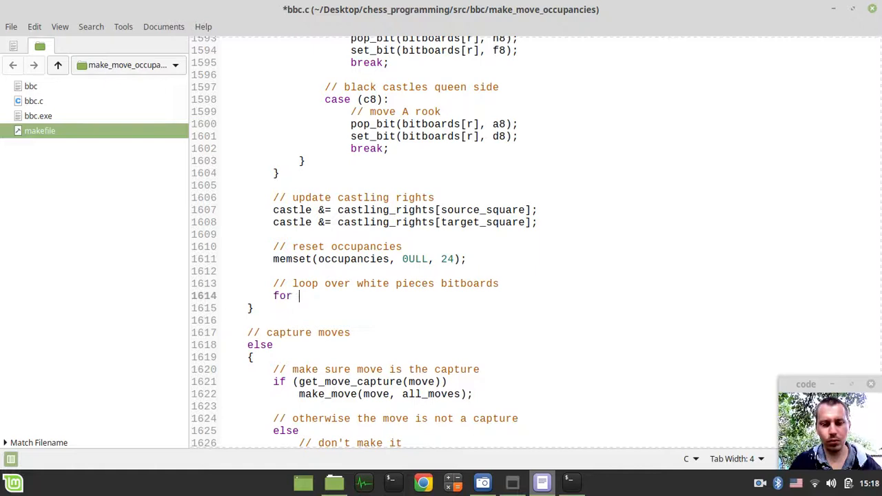
Step: Write the loop header for (int bb_piece = P; bb_piece <= K; bb_piece++)
text((int ))
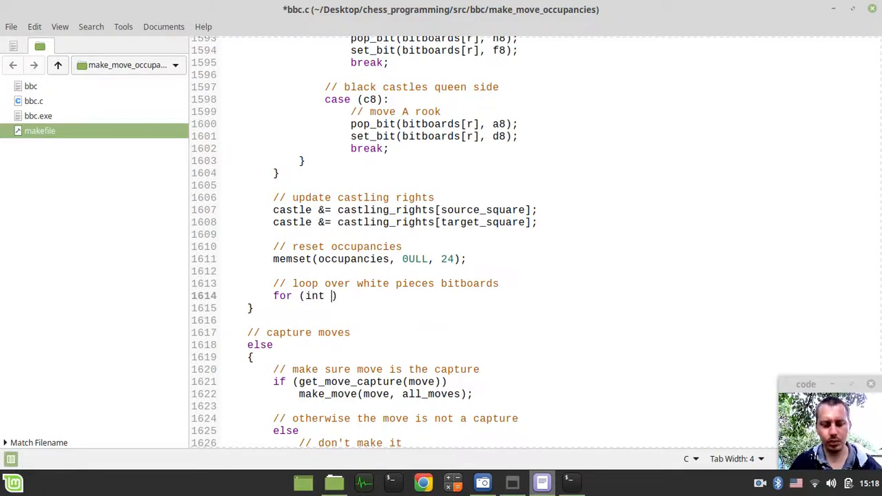
text(bb_piece ==)
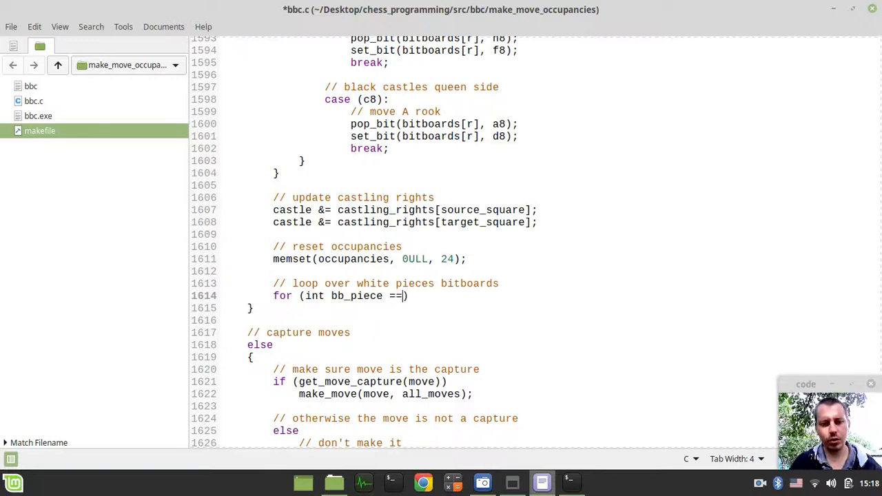
key(BackSpace)
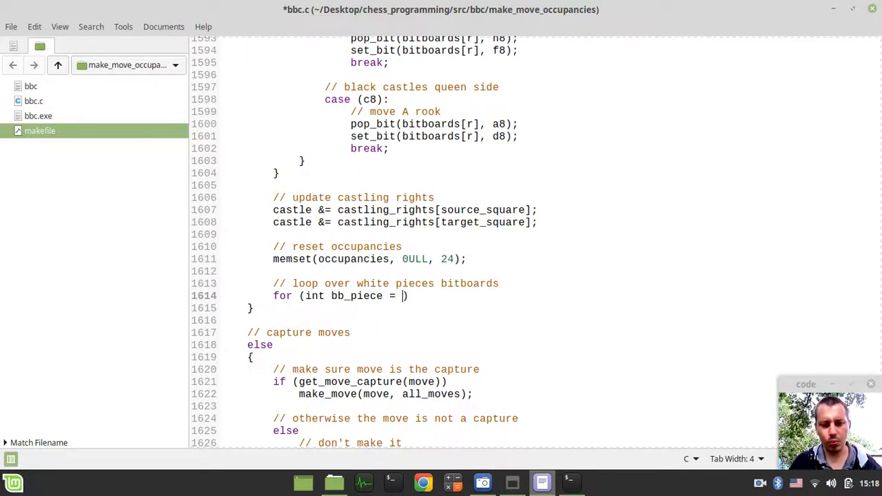
text(P, bb)
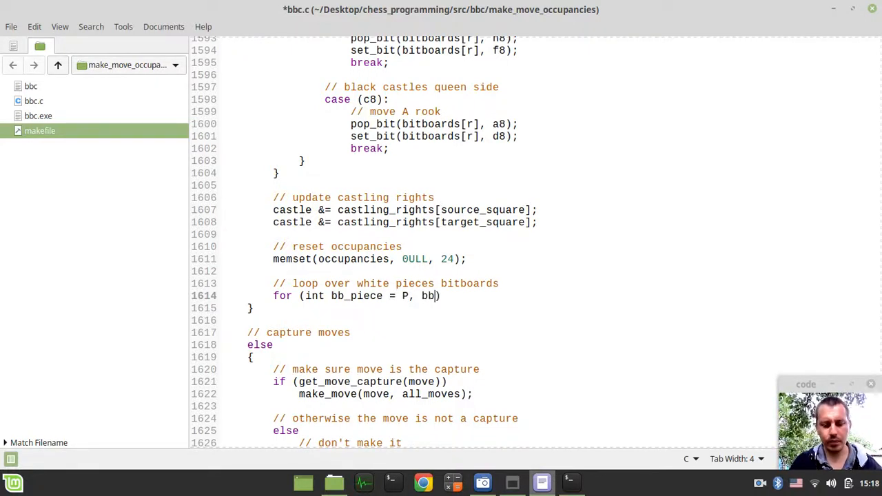
text(bb_piex)
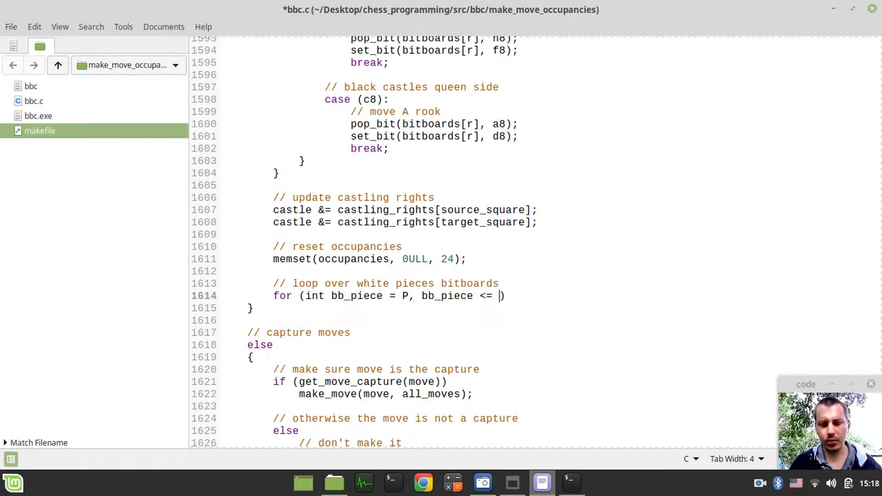
text(K)
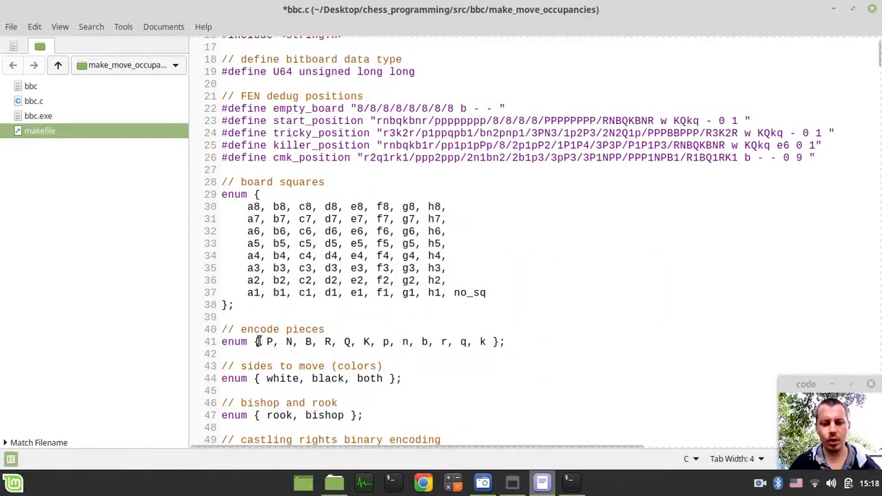
drag(266, 342, 375, 341)
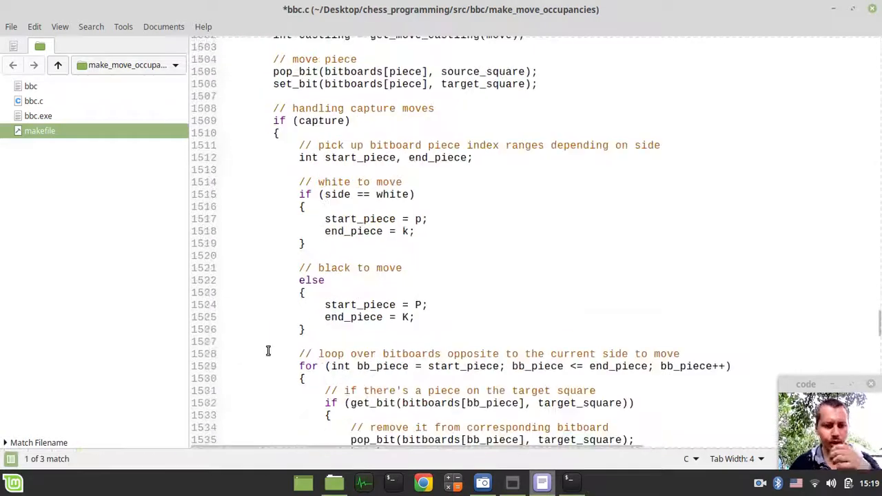
scroll(down, 3)
text(//)
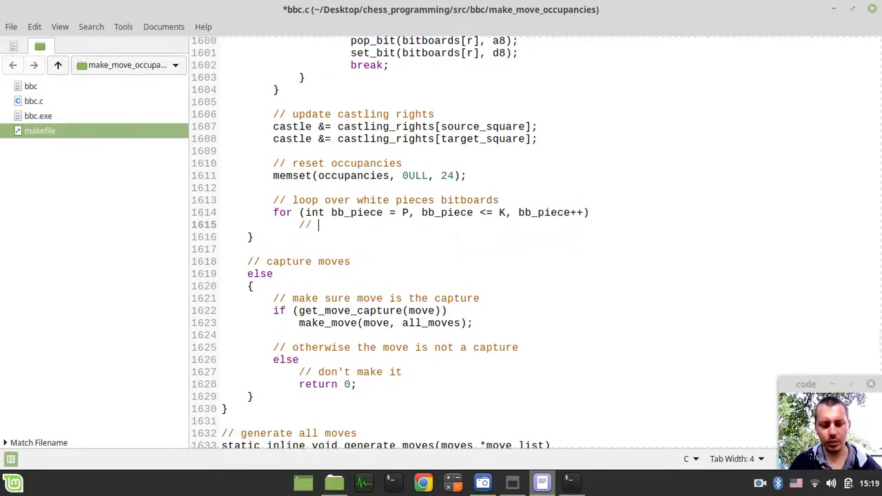
Step: In the loop body, OR bitboards[bb_piece] into occupancies[white] under an 'update white occupancies' comment
text(i)
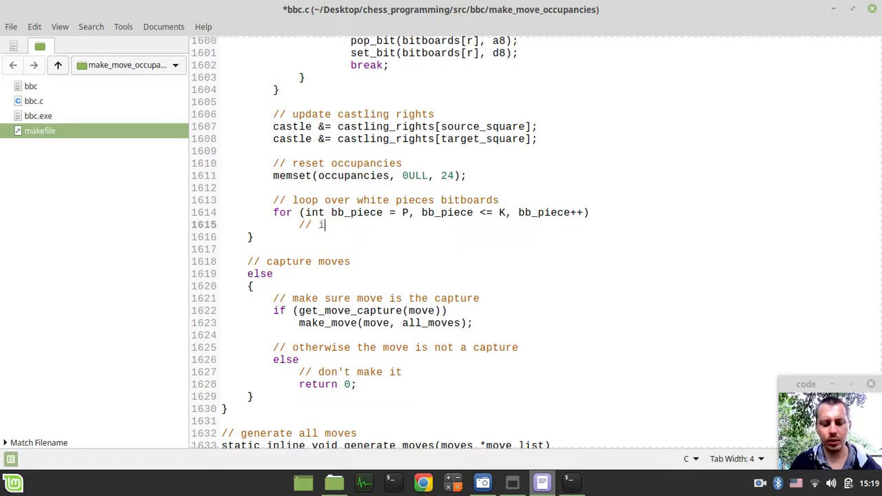
text(update)
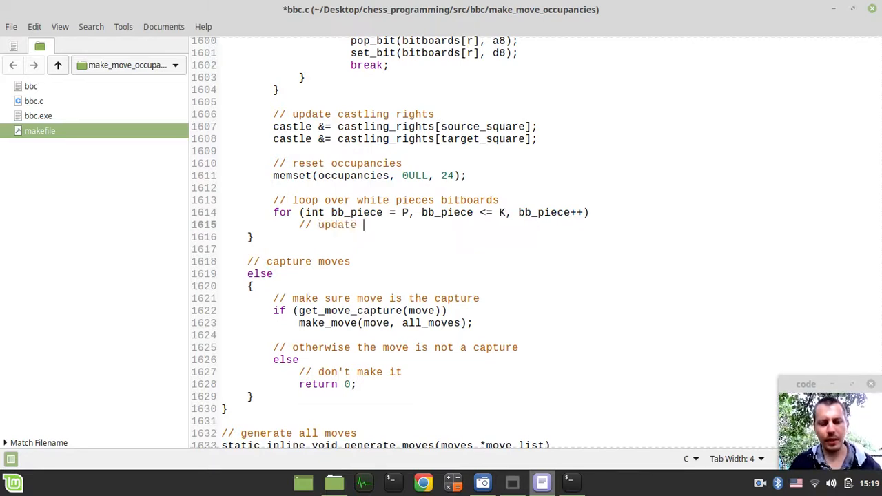
text(w)
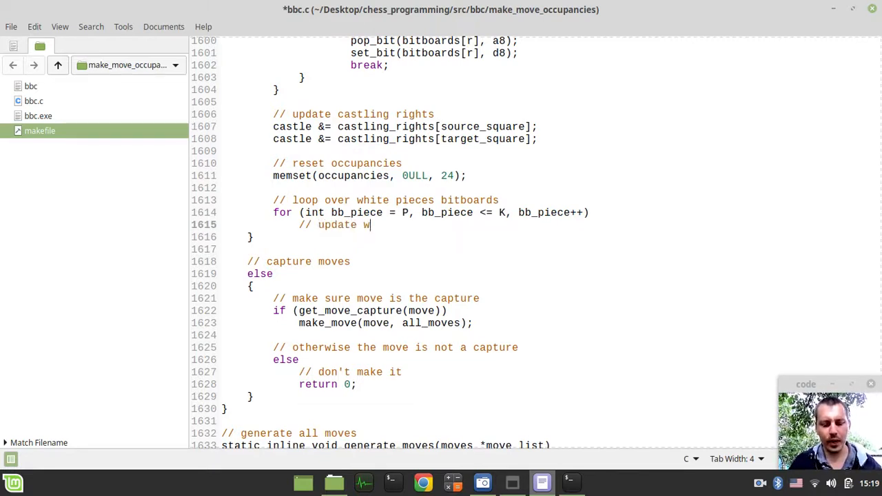
text(hite oc)
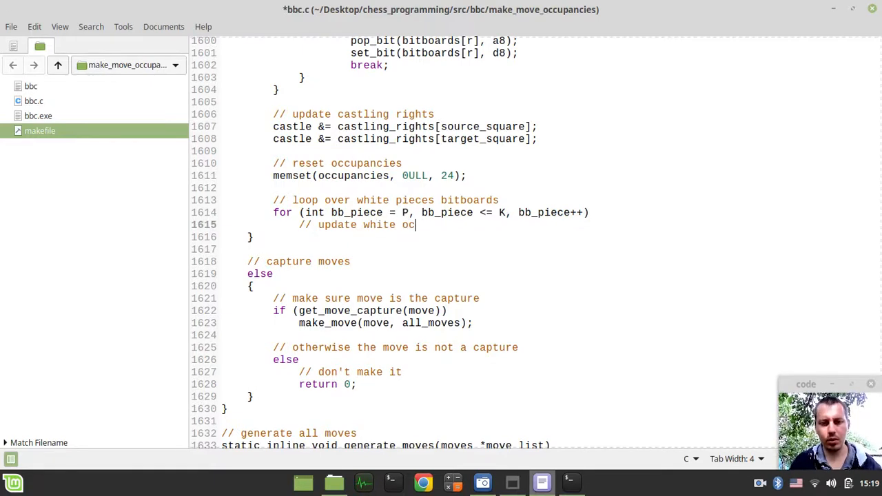
text(cupancies)
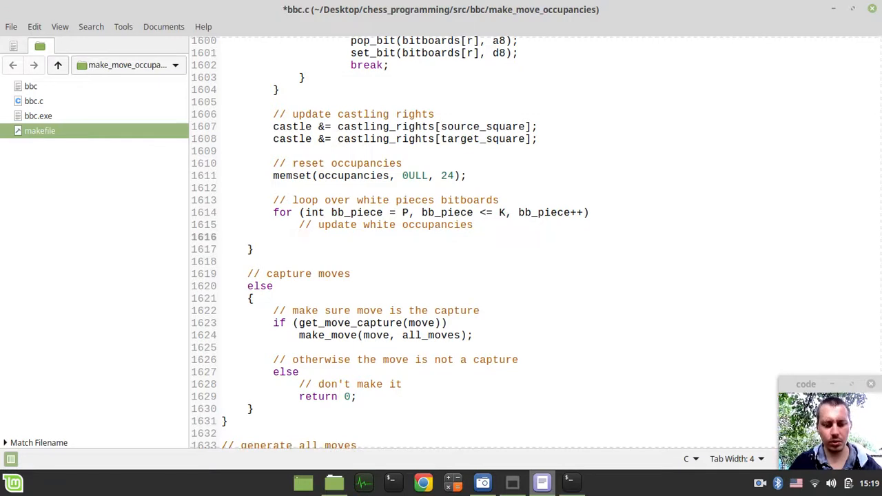
text(ocuu)
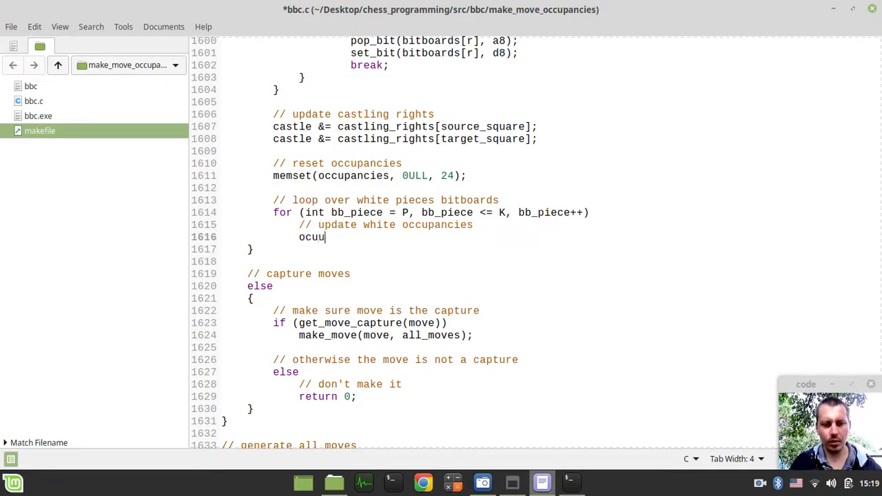
text(occupancies[w)
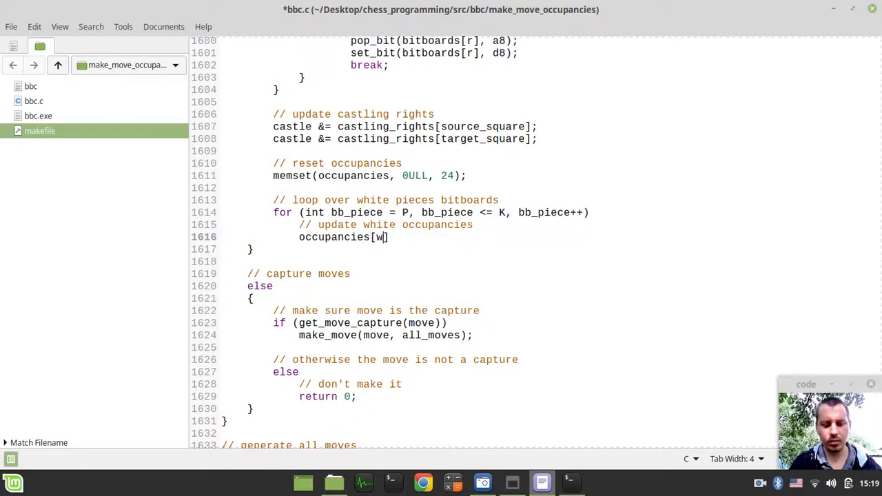
text(hite)
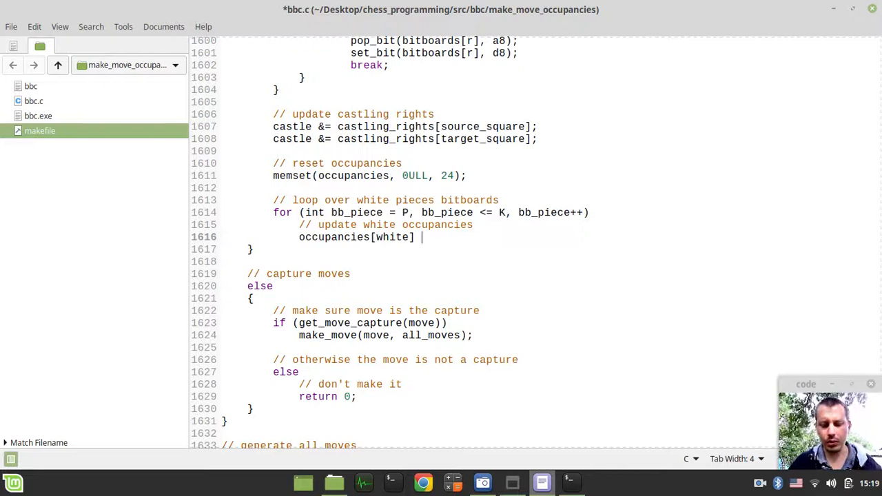
text(|=)
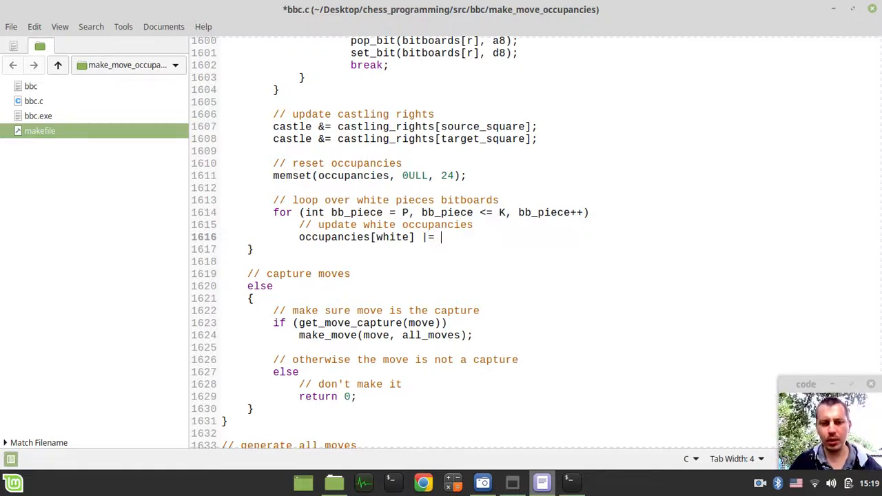
text(b)
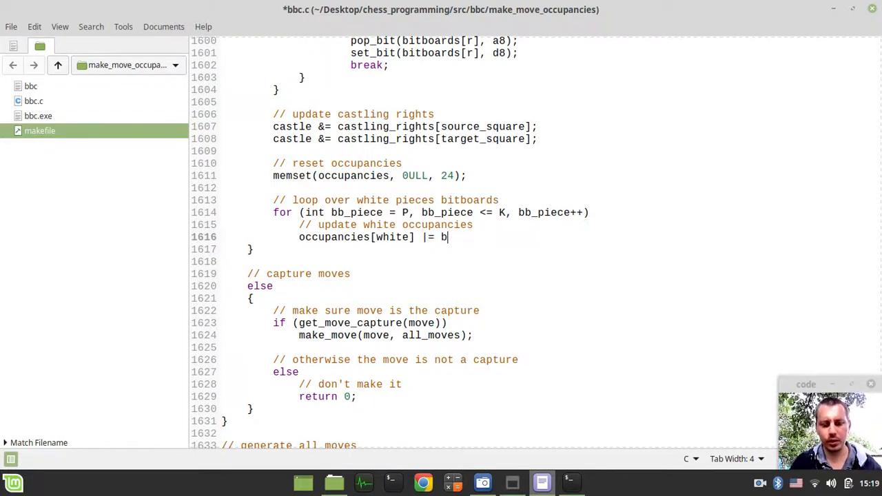
text(itboards)
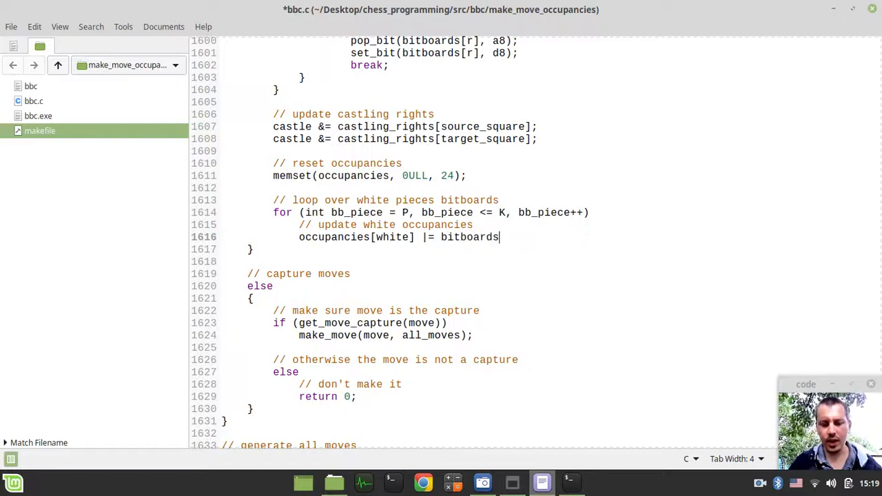
text([bb])
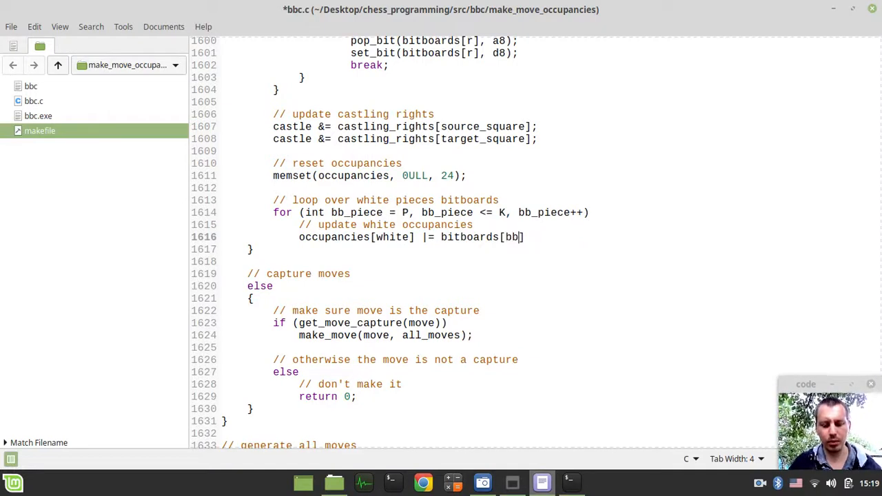
text(_piece)
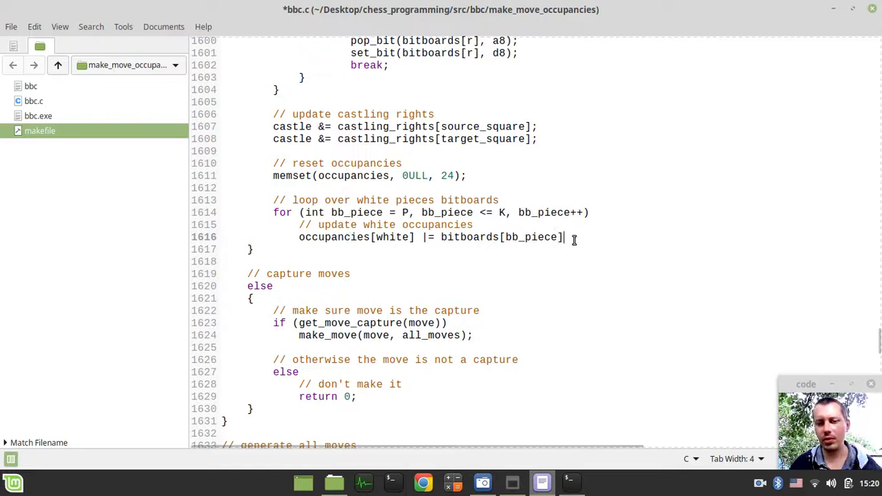
text(;)
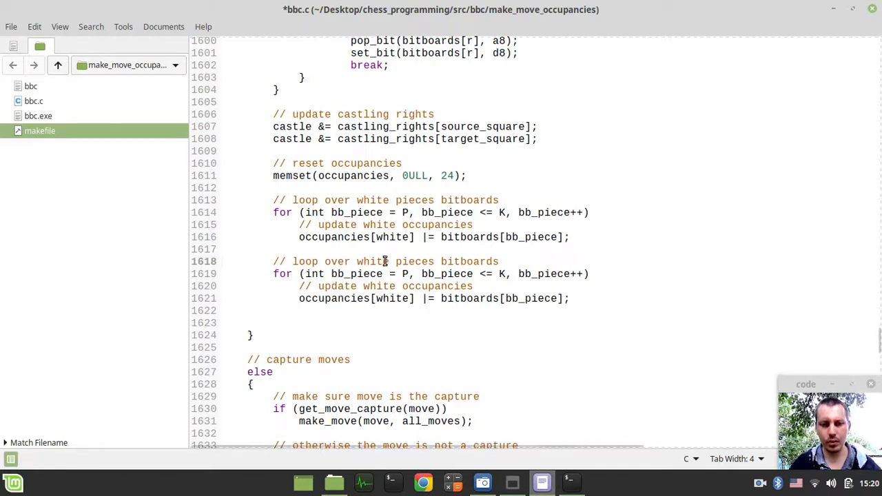
Step: Duplicate the loop for black pieces p..k, OR-ing into occupancies[black]
text(black)
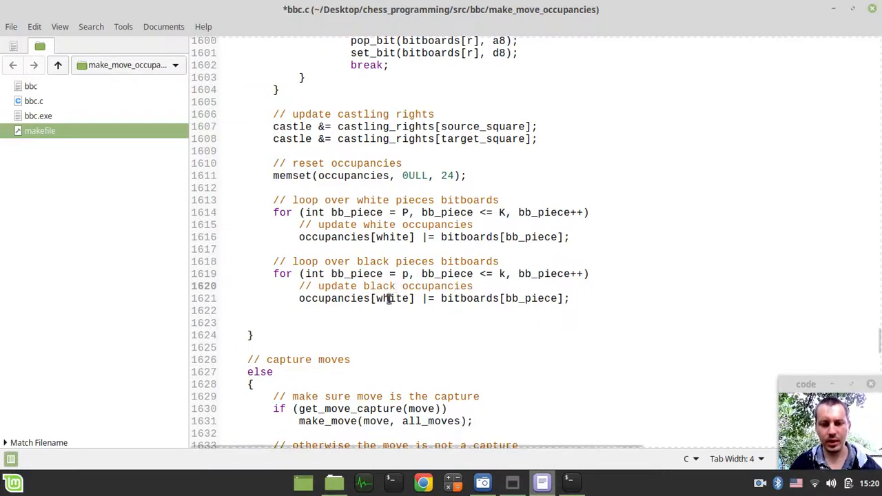
text(black)
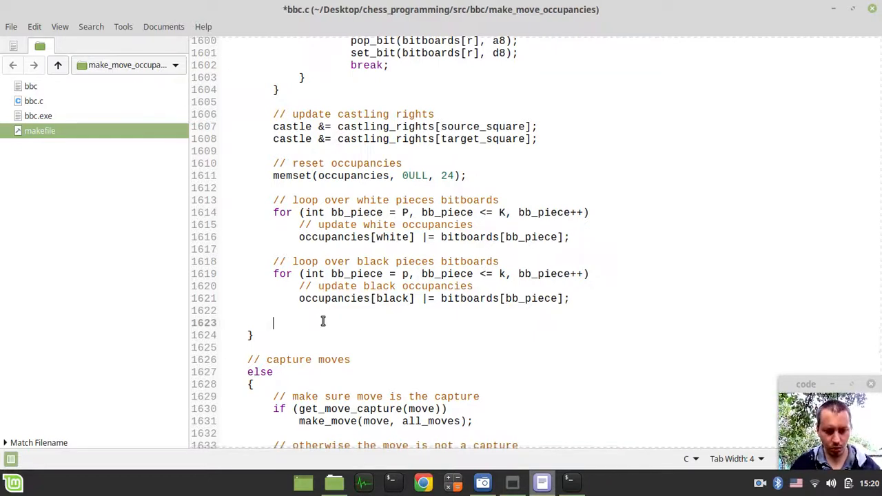
Step: Write '// update both sides occupancies' and occupancies[both] |= occupancies[white];
text(//)
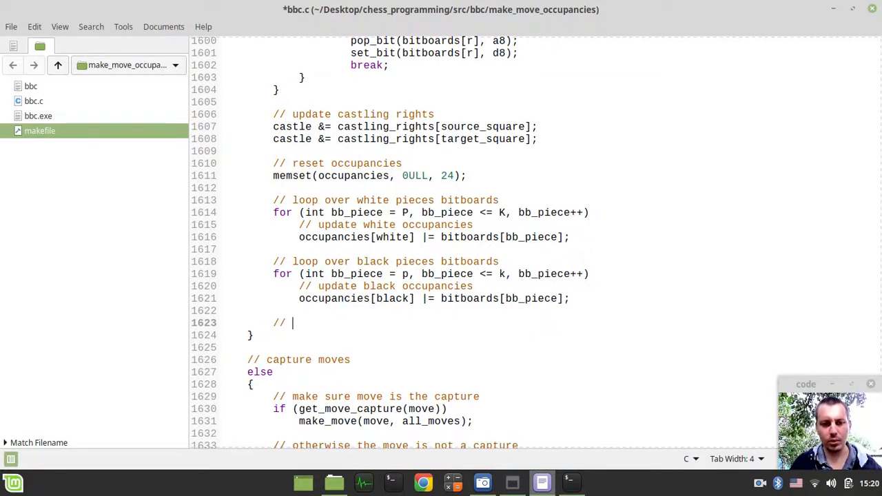
text(upda)
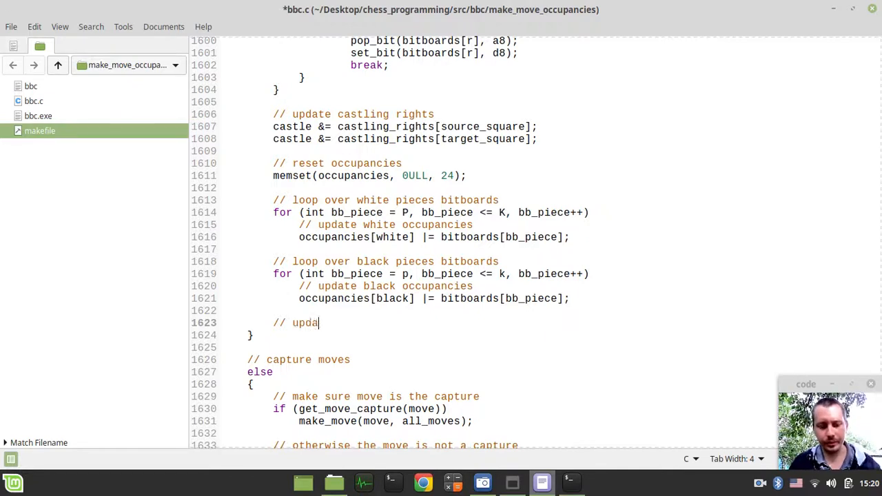
text(te bo)
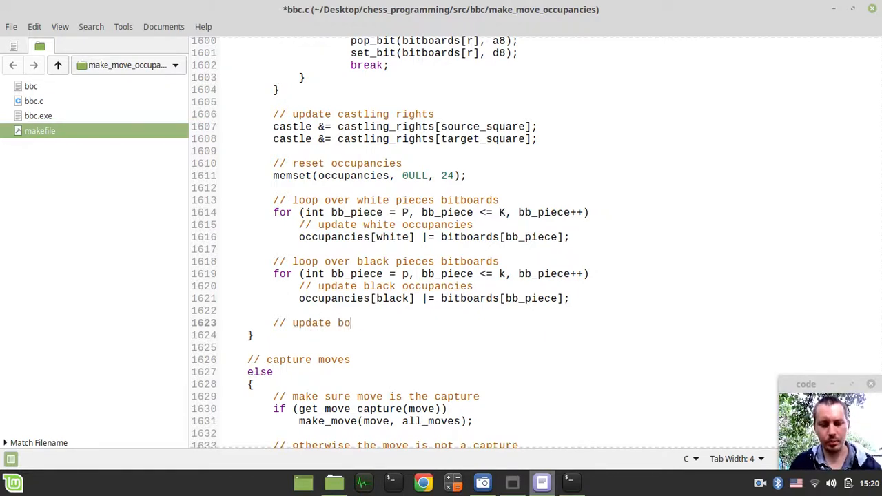
text(th sides occupan)
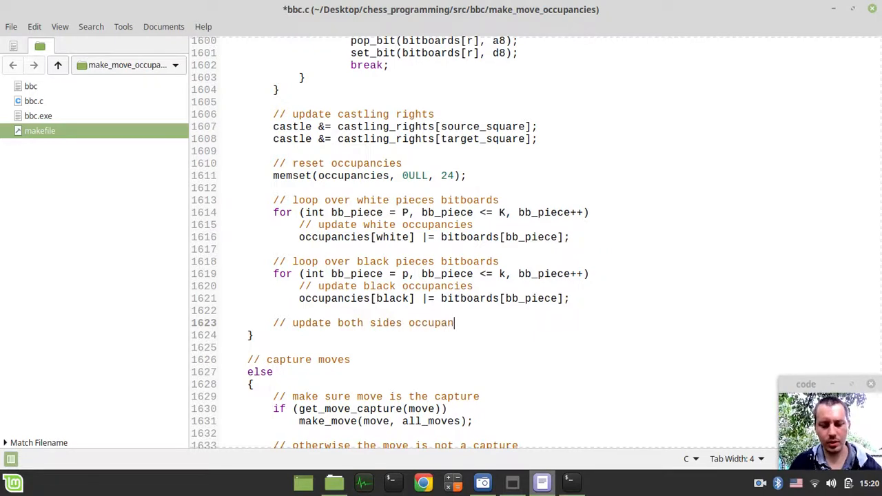
text(cies)
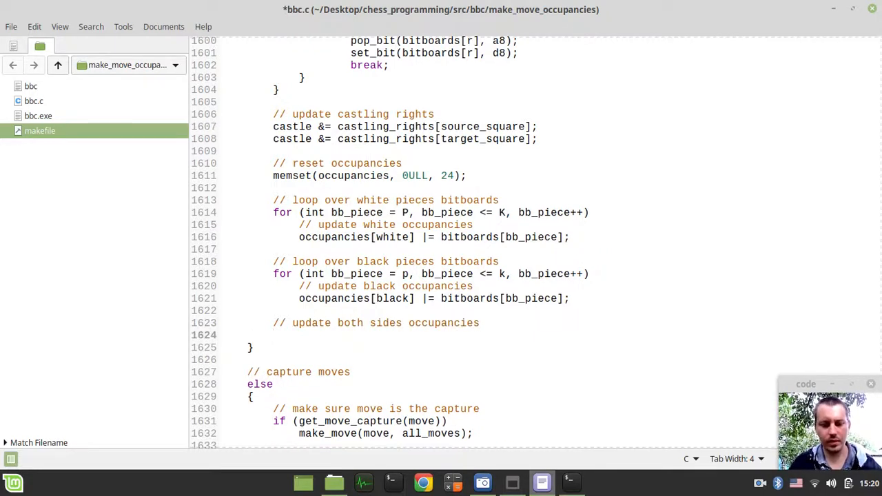
text(oc)
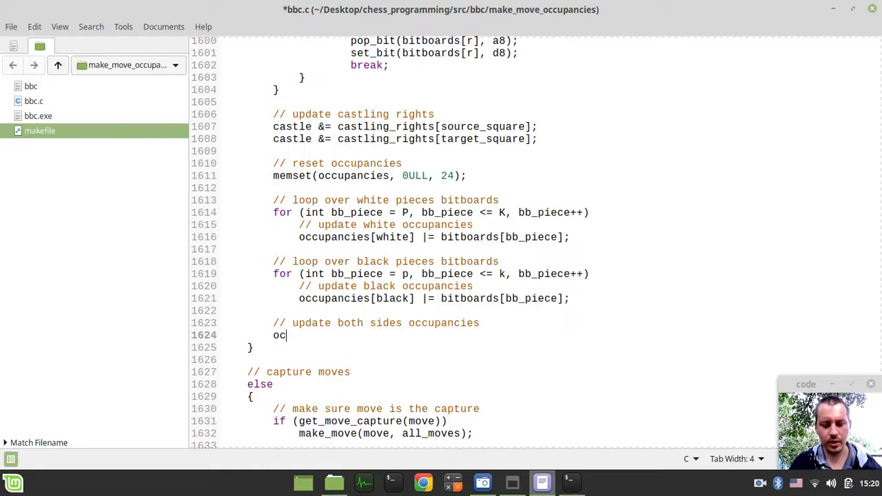
text(cupp)
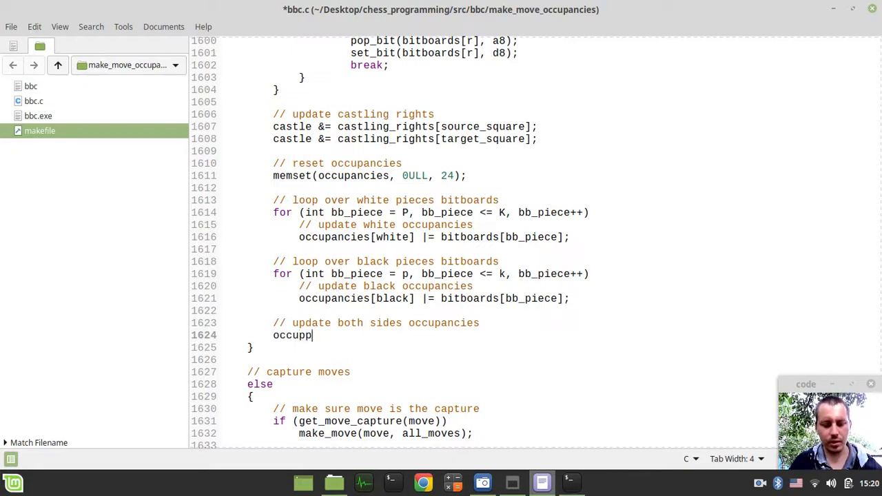
text(ancies)
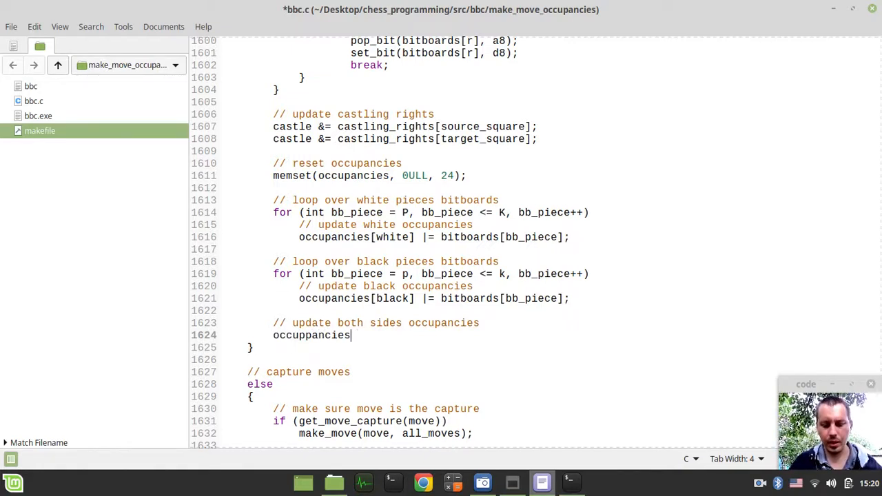
text([both])
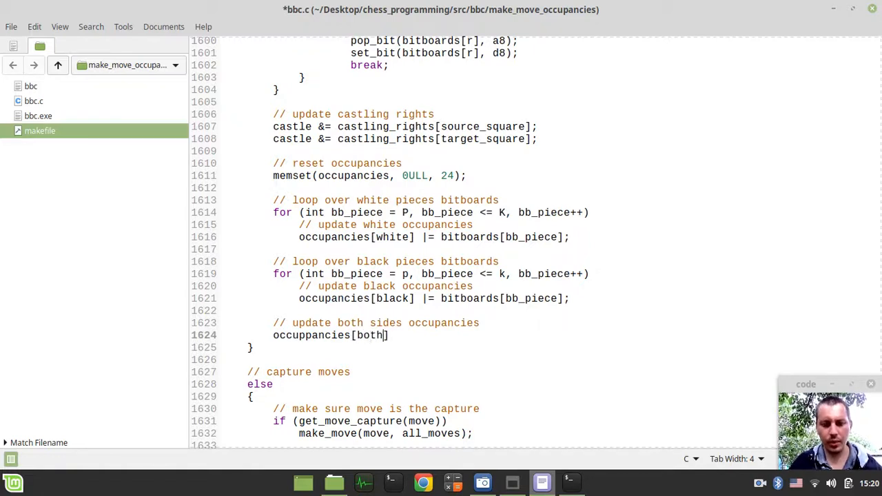
text(|)
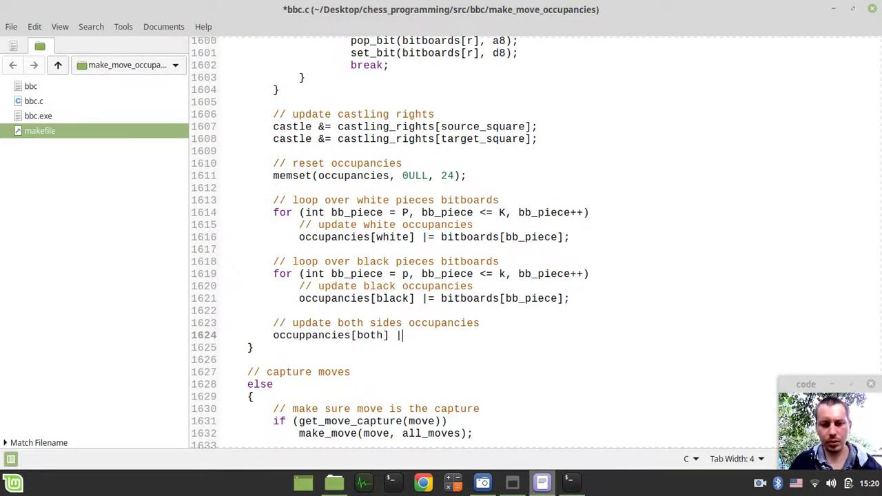
text(occu)
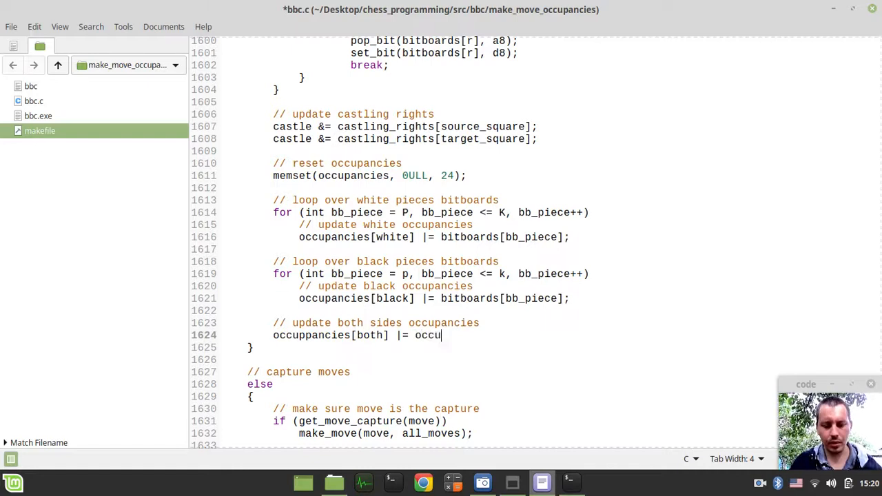
text(pancies[])
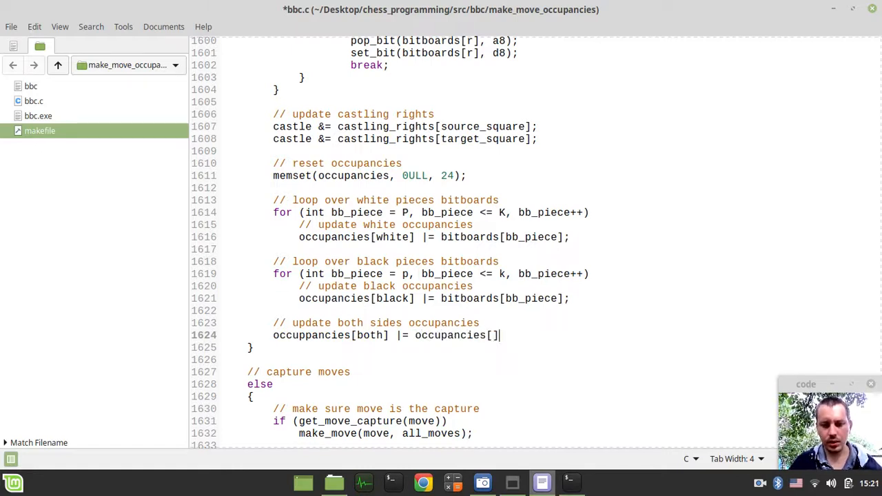
text(white)
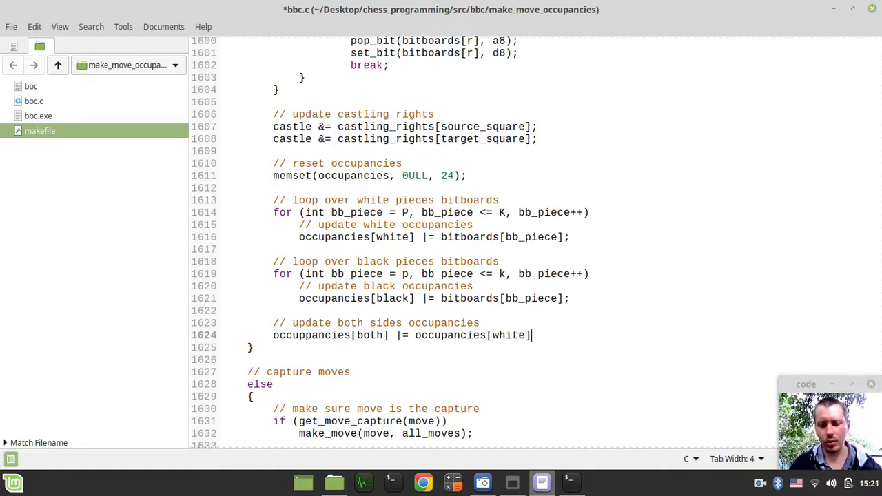
text(;)
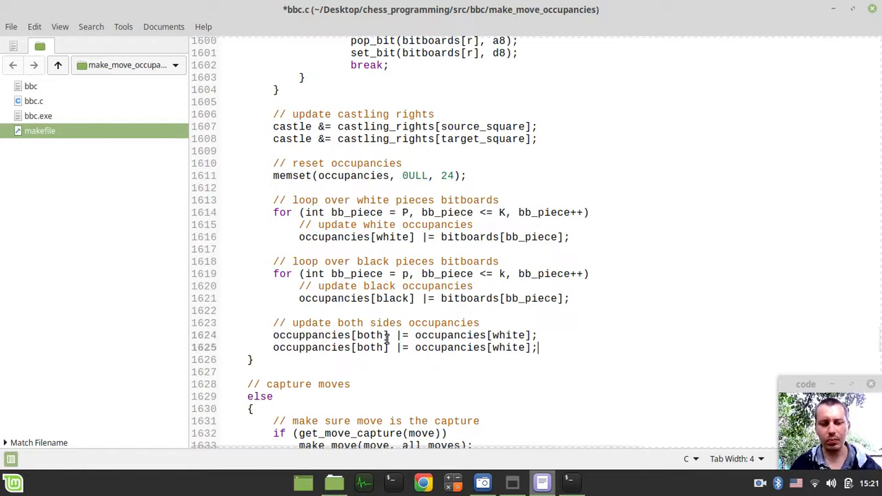
Step: On the duplicated line, replace white with black for occupancies[both]
double_click(510, 348)
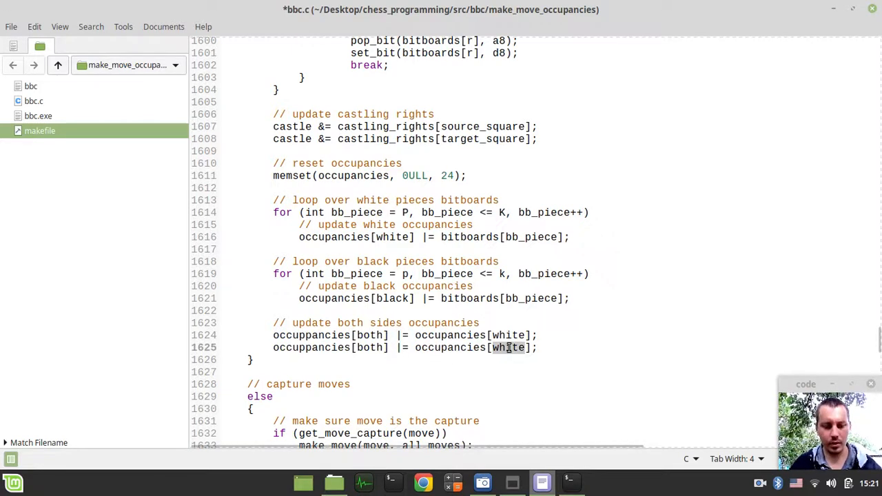
text(black)
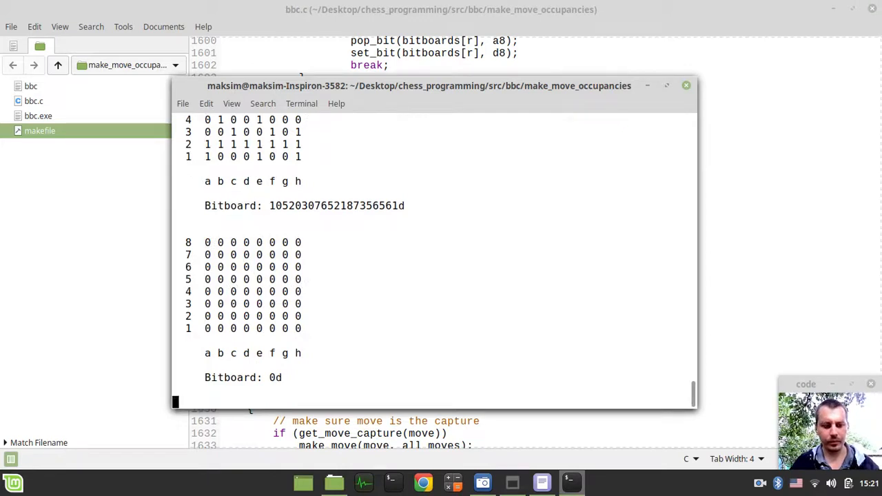
Step: Step through the printed both-sides occupancy bitboards in the terminal
key(Return)
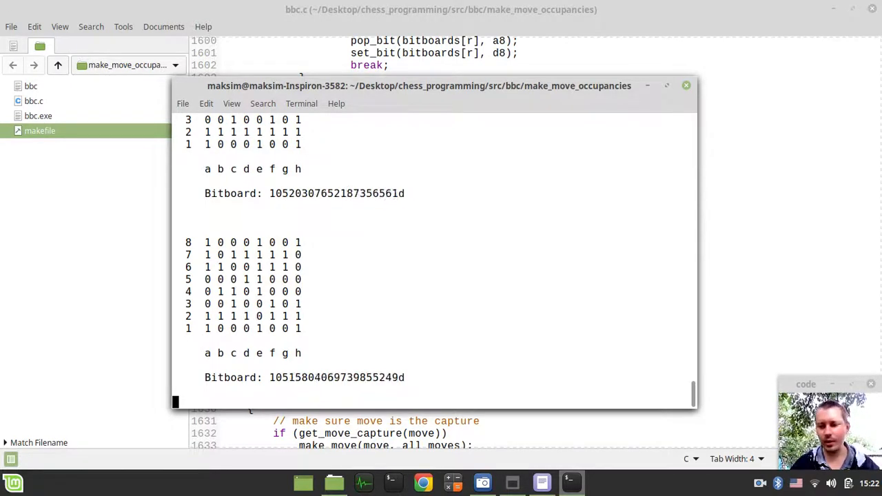
mouse_move(392, 323)
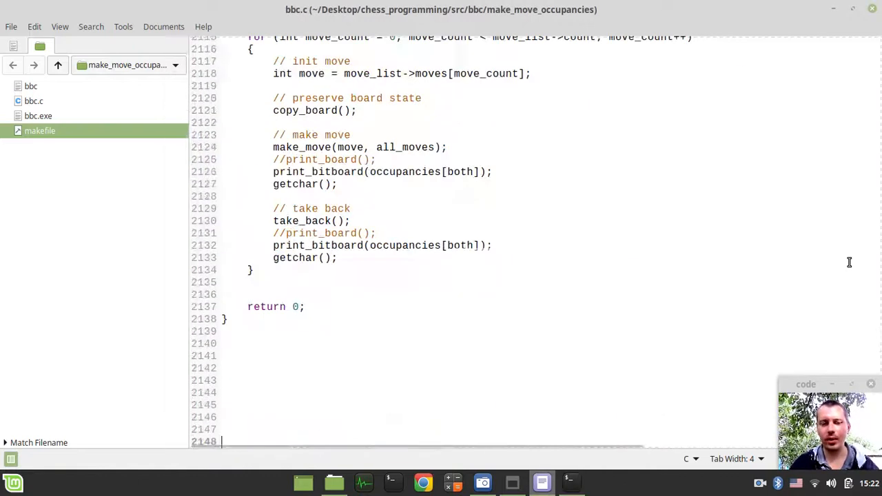
mouse_move(314, 233)
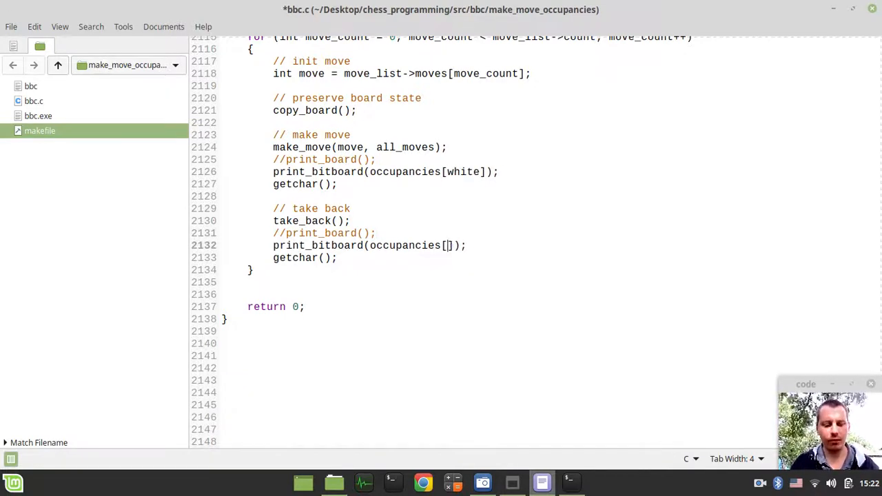
Step: Print occupancies[white] in the test loop and rerun make debug && ./bbc
text(white)
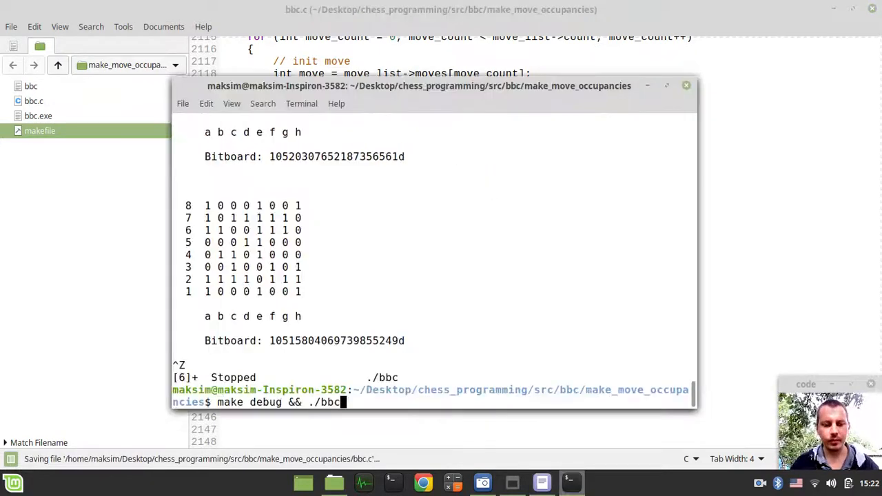
key(Return)
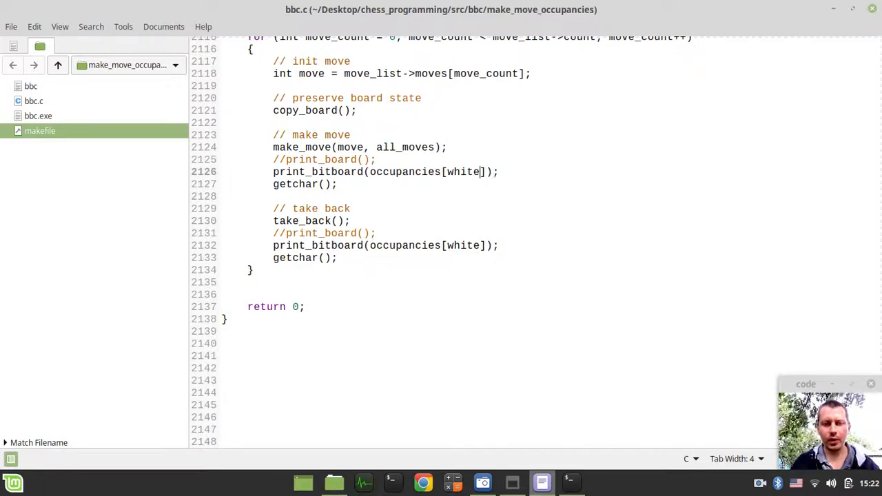
Step: Print occupancies[black] in the test loop and rerun the engine
text(black)
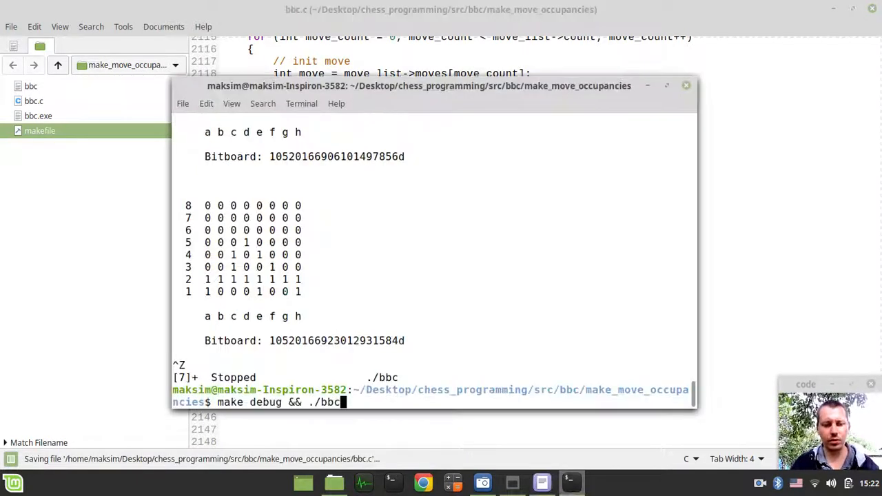
key(Return)
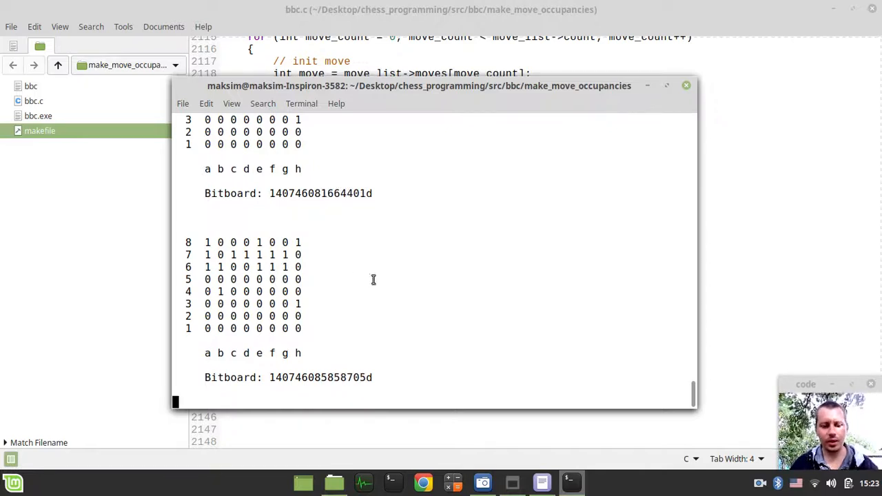
Step: Step through successive moves' black occupancy bitboards, then return to the test loop in xed
key(ctrl+z)
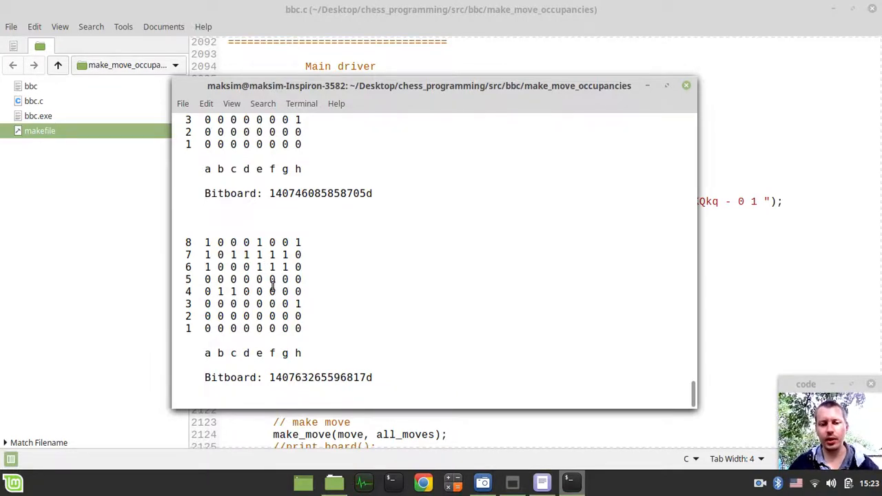
key(ctrl+z)
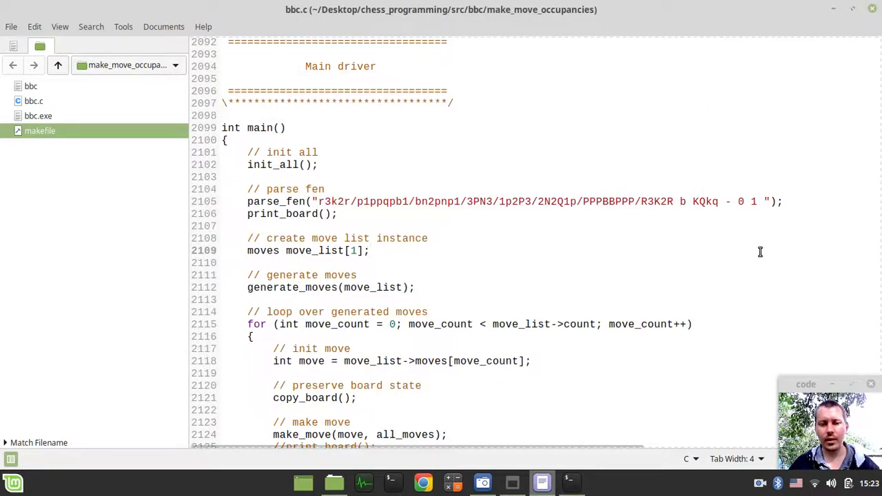
scroll(down, 3)
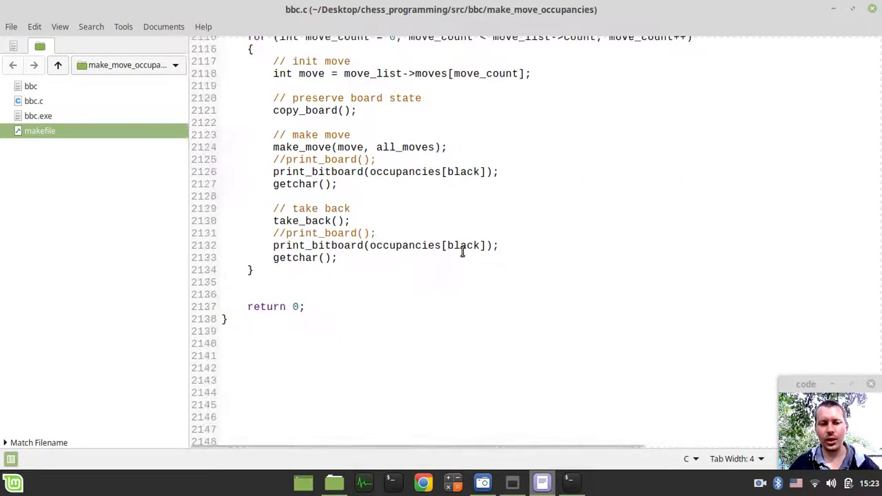